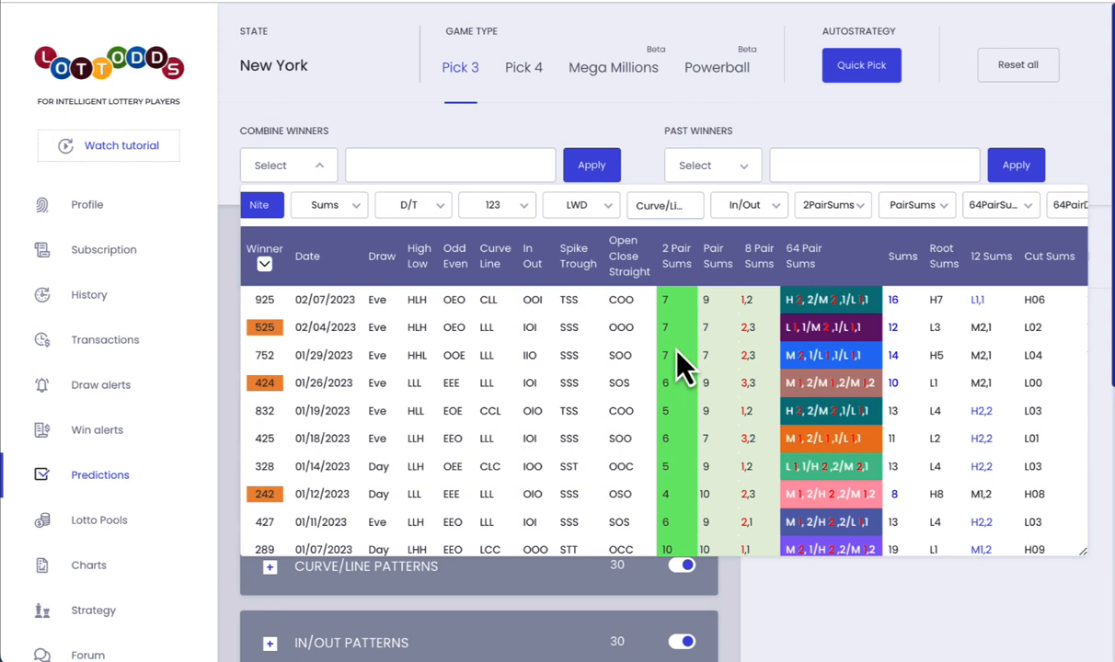
# - Scroll the filtered winners table down to the earlier 2022 draws
pyautogui.scroll(-3)
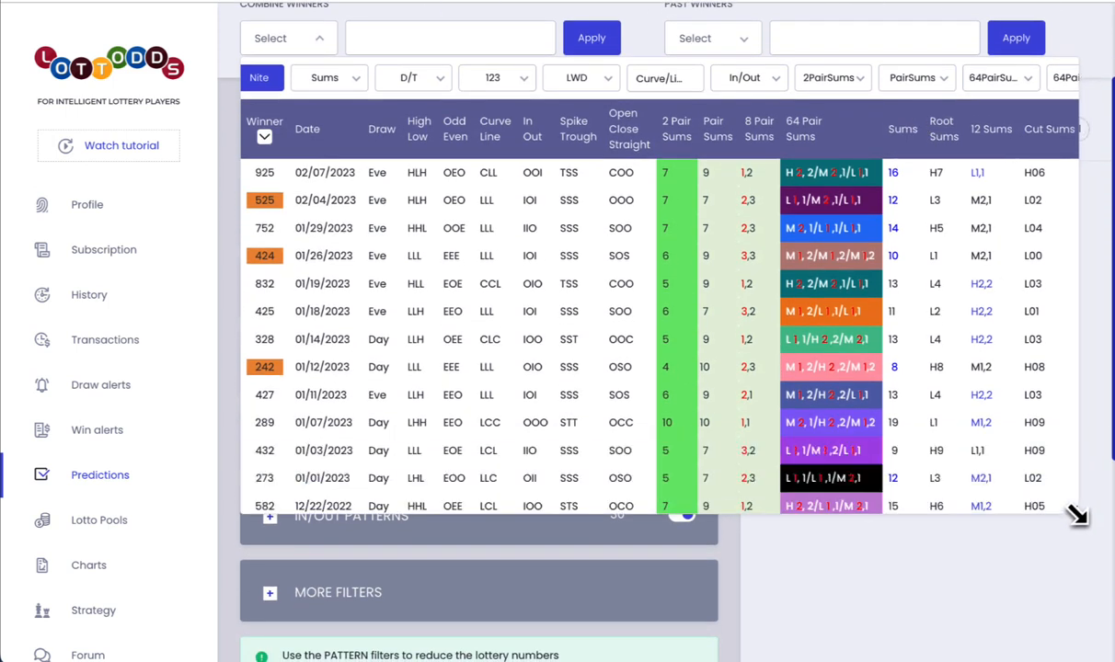
pyautogui.scroll(-3)
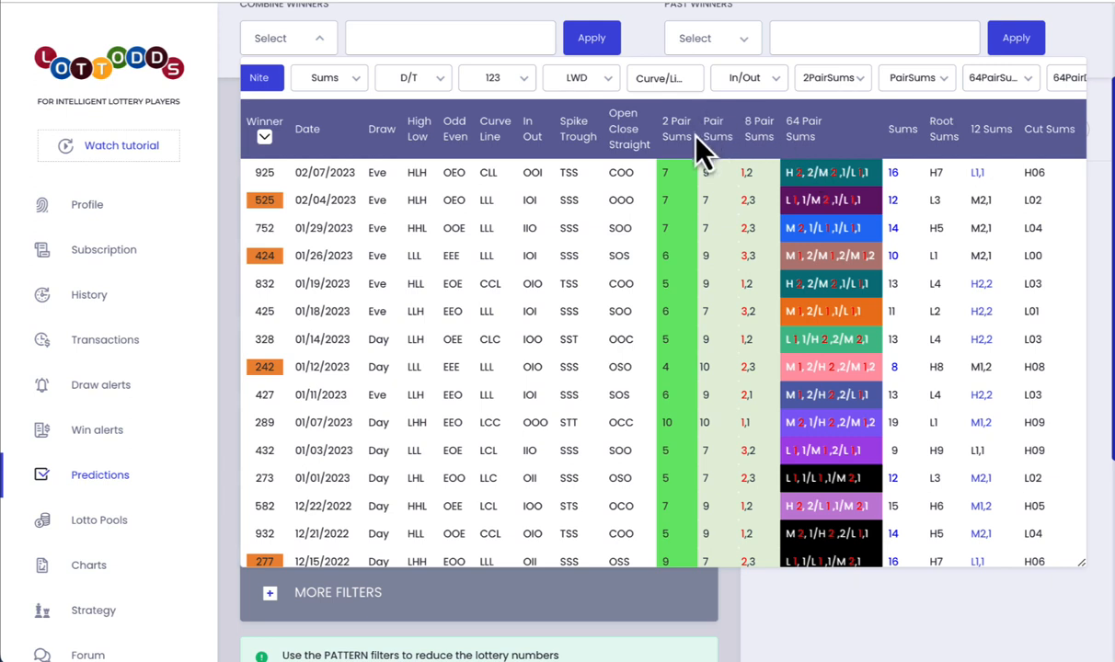
pyautogui.moveTo(729, 157)
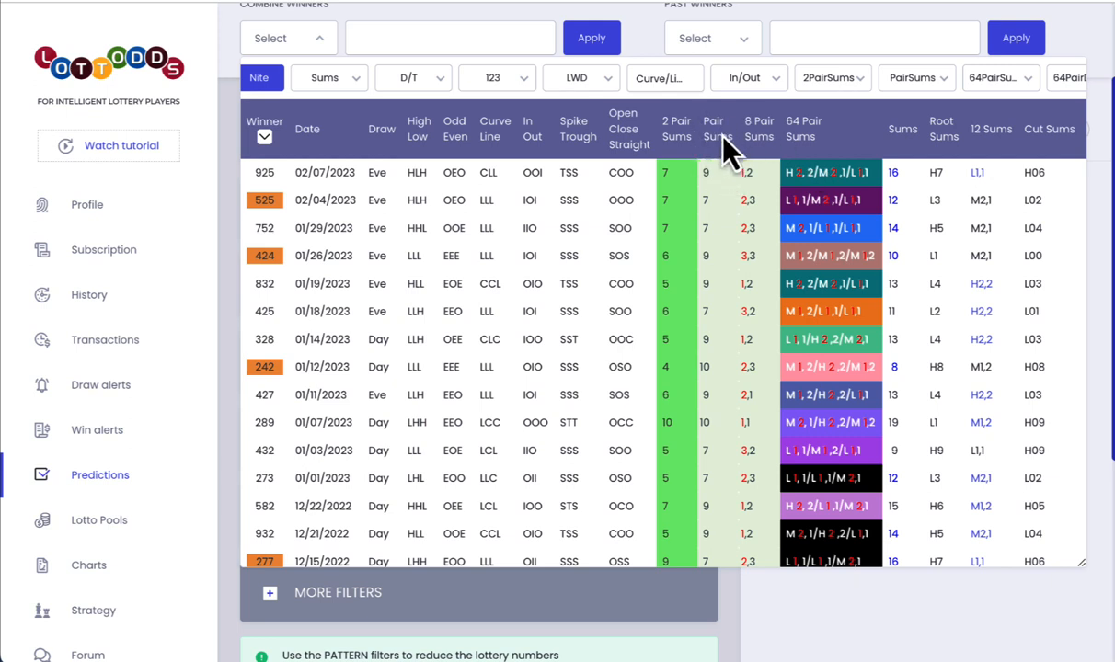
pyautogui.moveTo(721, 243)
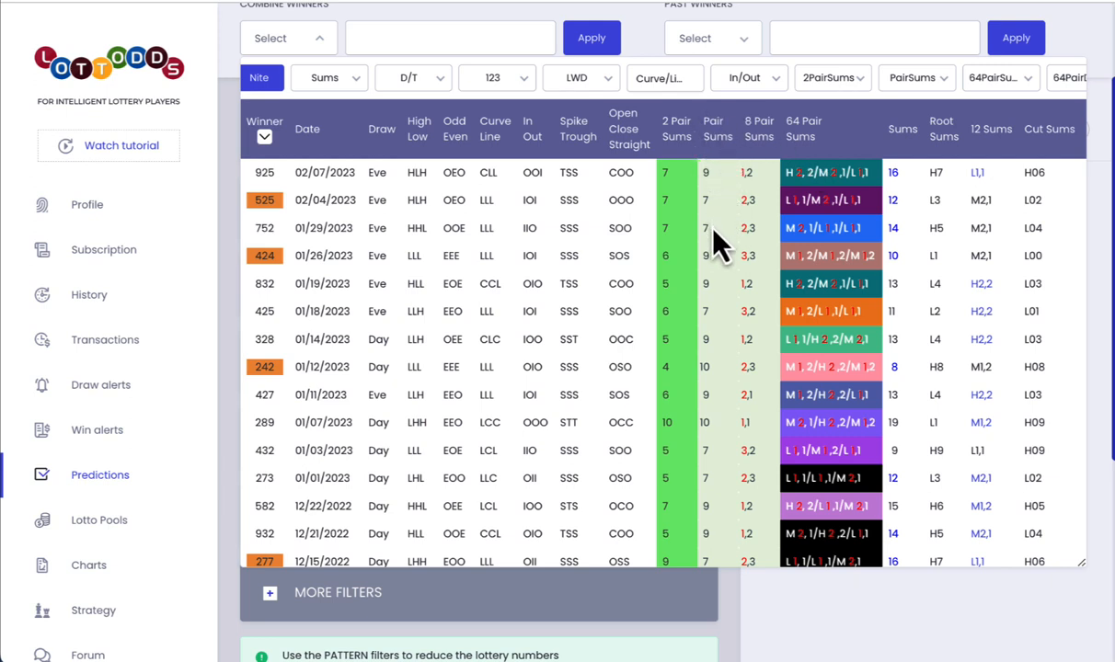
pyautogui.moveTo(718, 366)
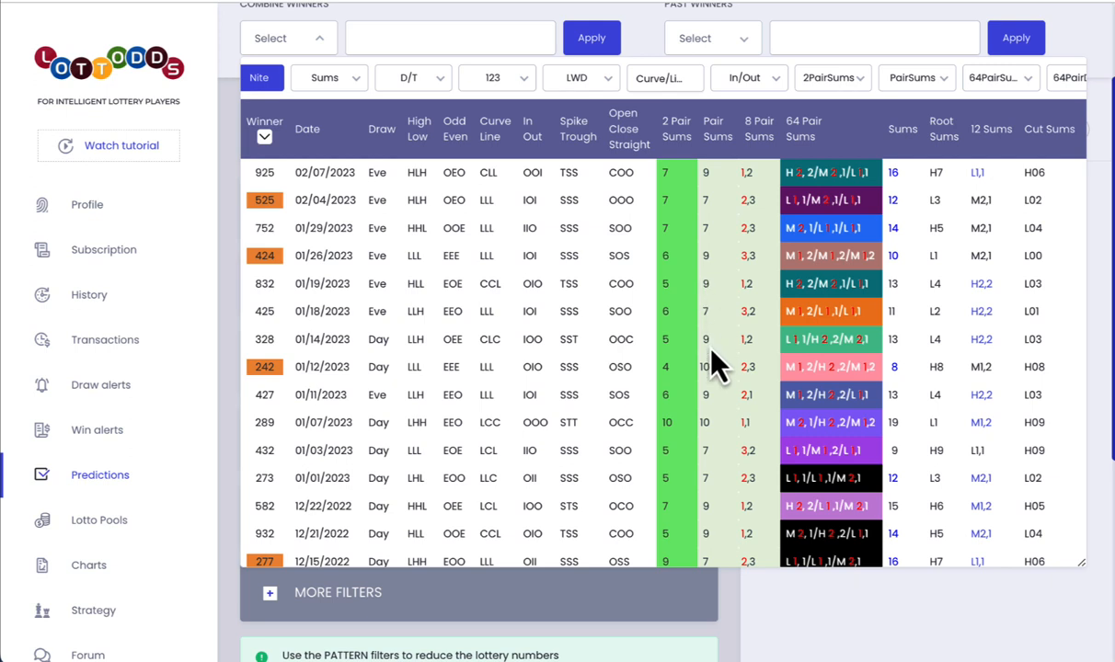
pyautogui.moveTo(715, 451)
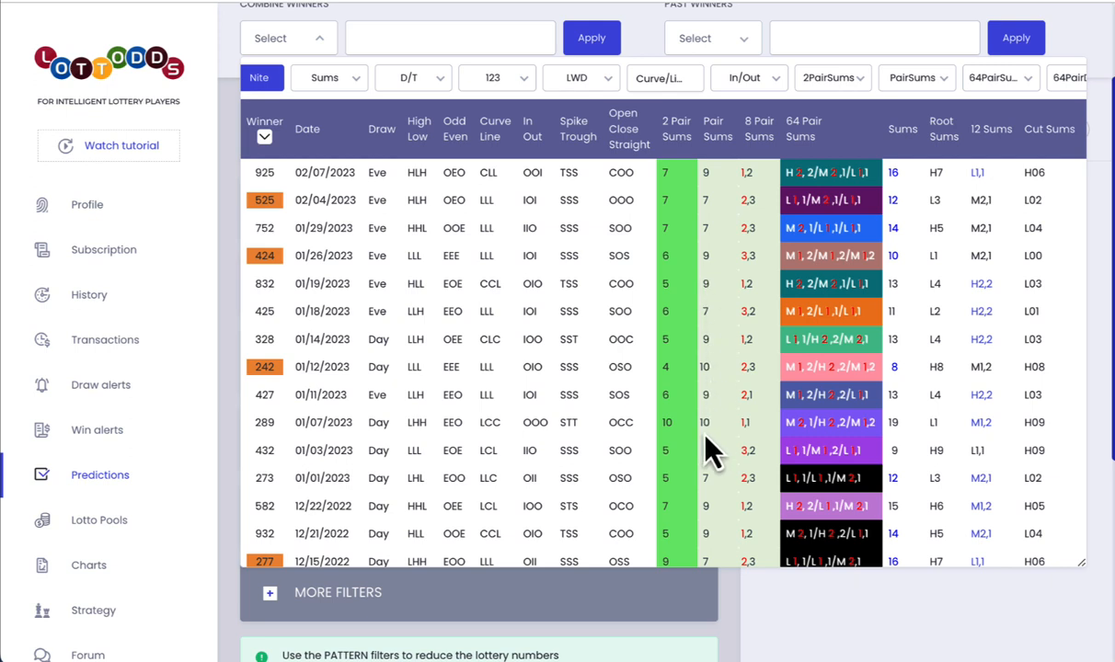
pyautogui.moveTo(759, 450)
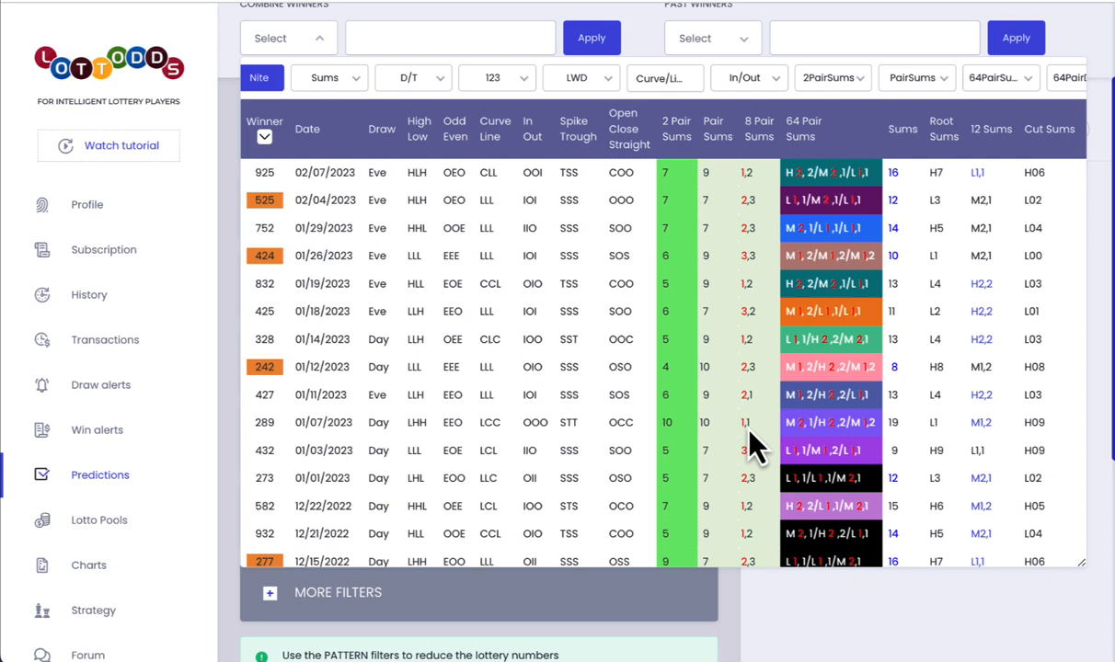
pyautogui.moveTo(743, 449)
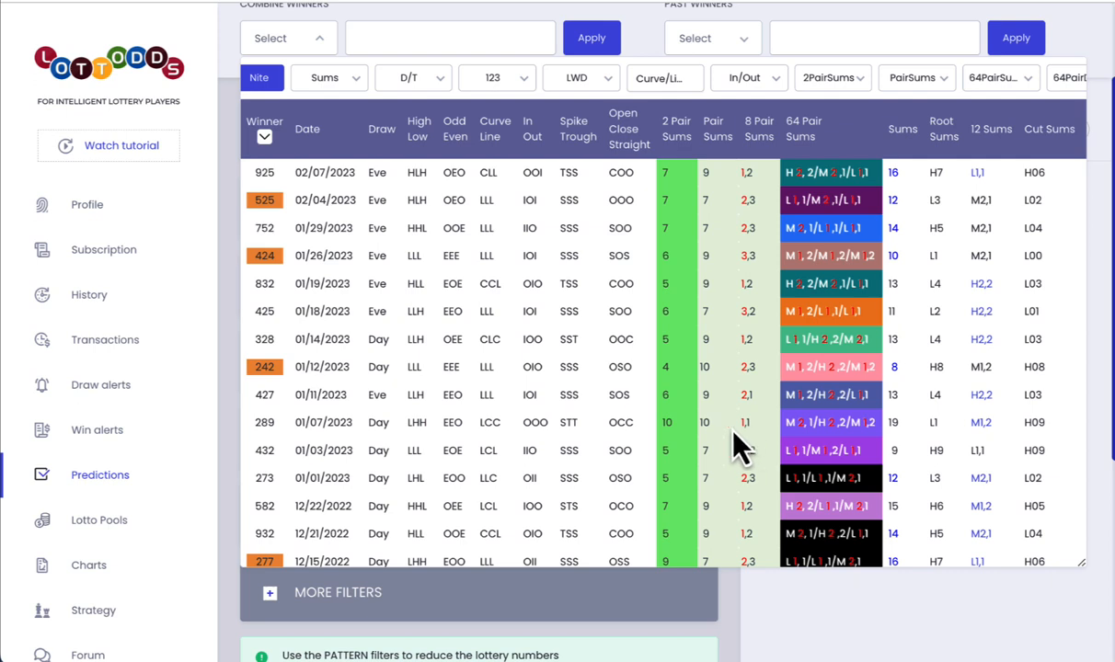
pyautogui.moveTo(743, 450)
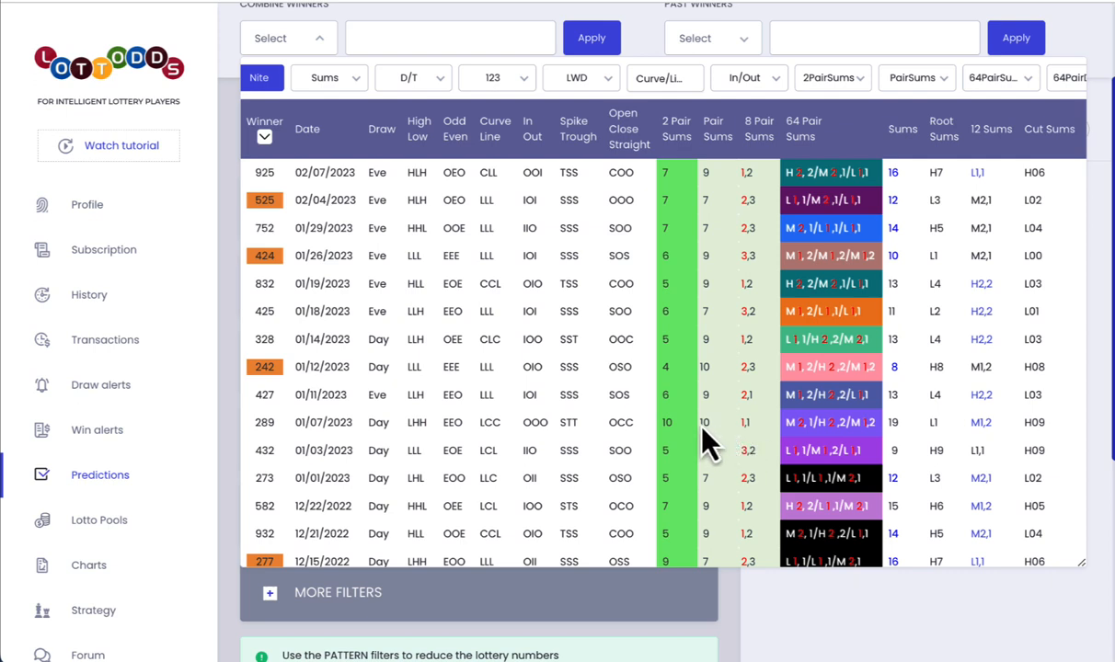
pyautogui.moveTo(723, 357)
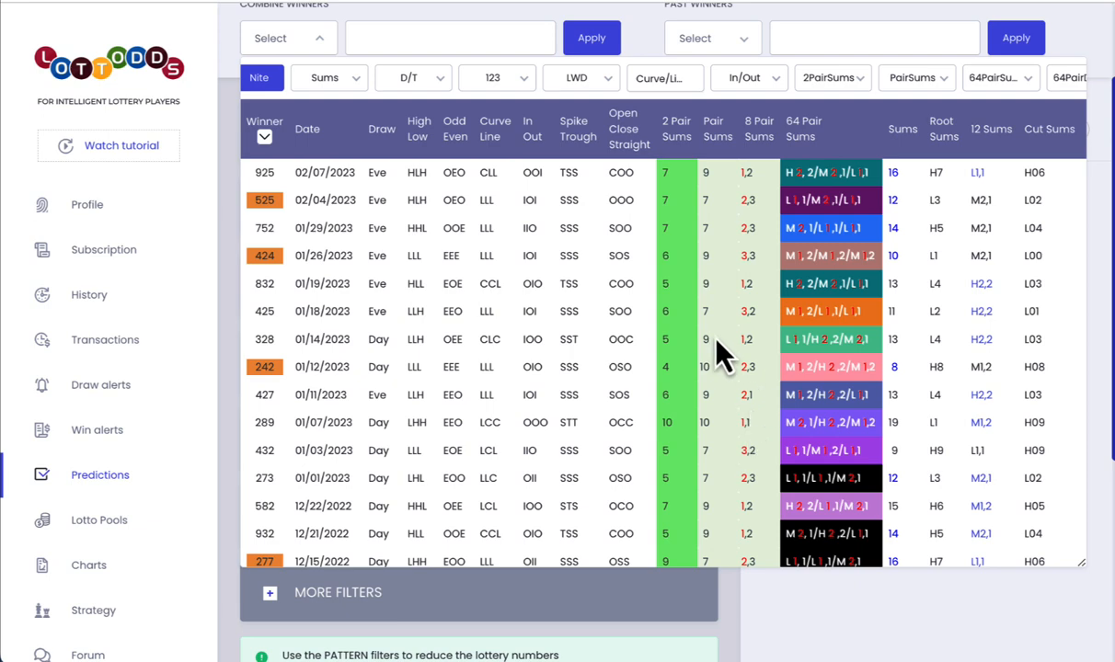
pyautogui.moveTo(725, 311)
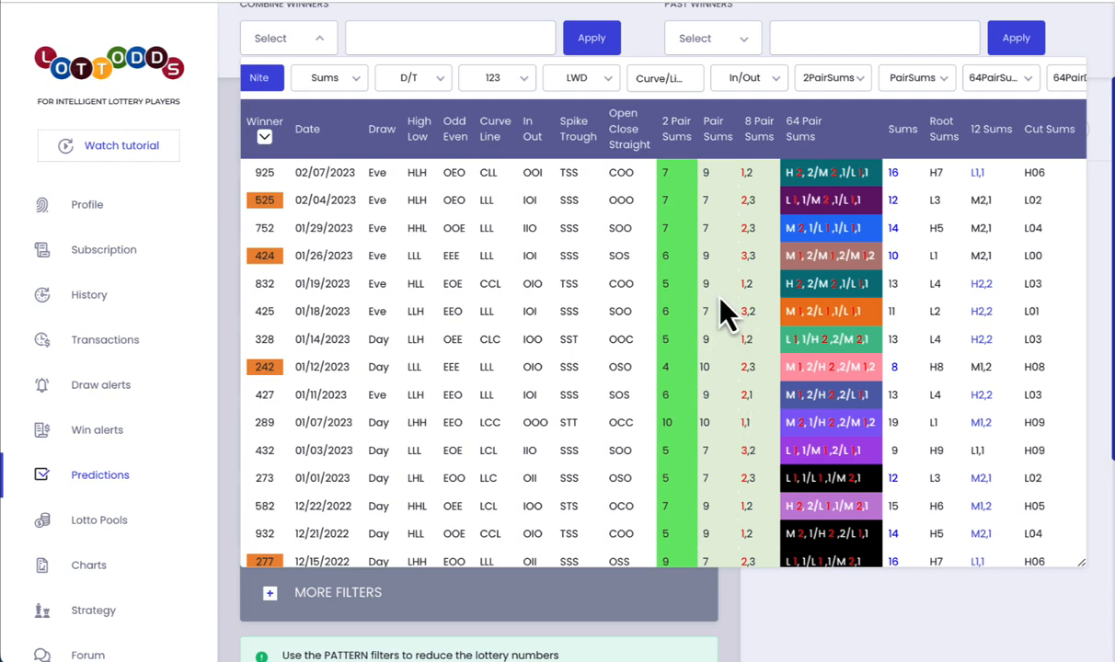
pyautogui.moveTo(769, 440)
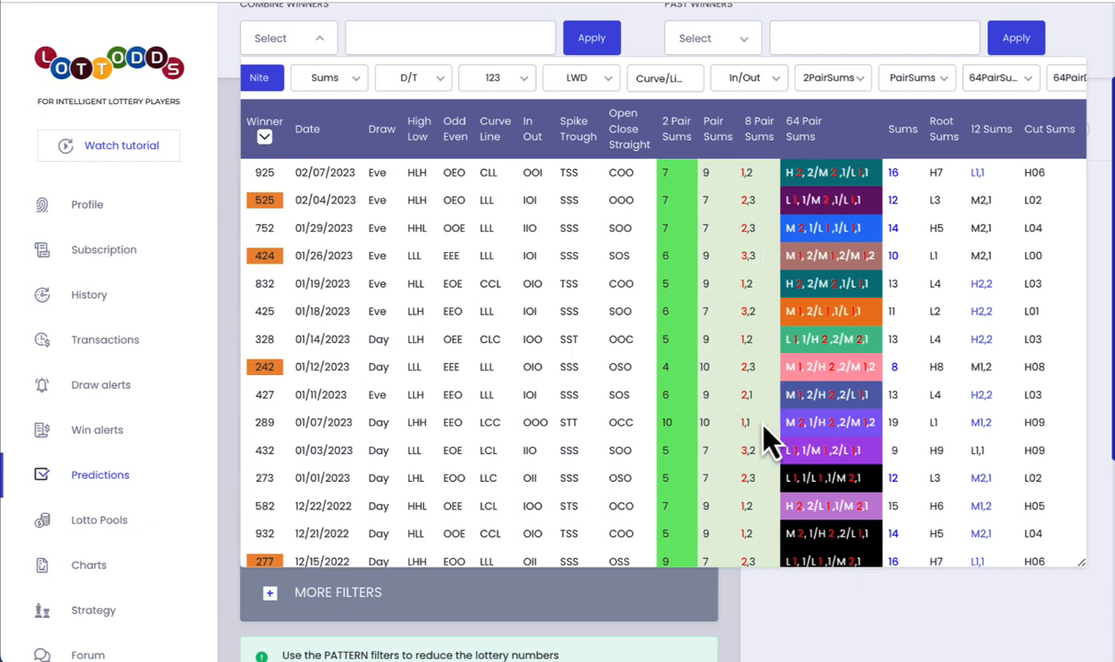
pyautogui.scroll(-3)
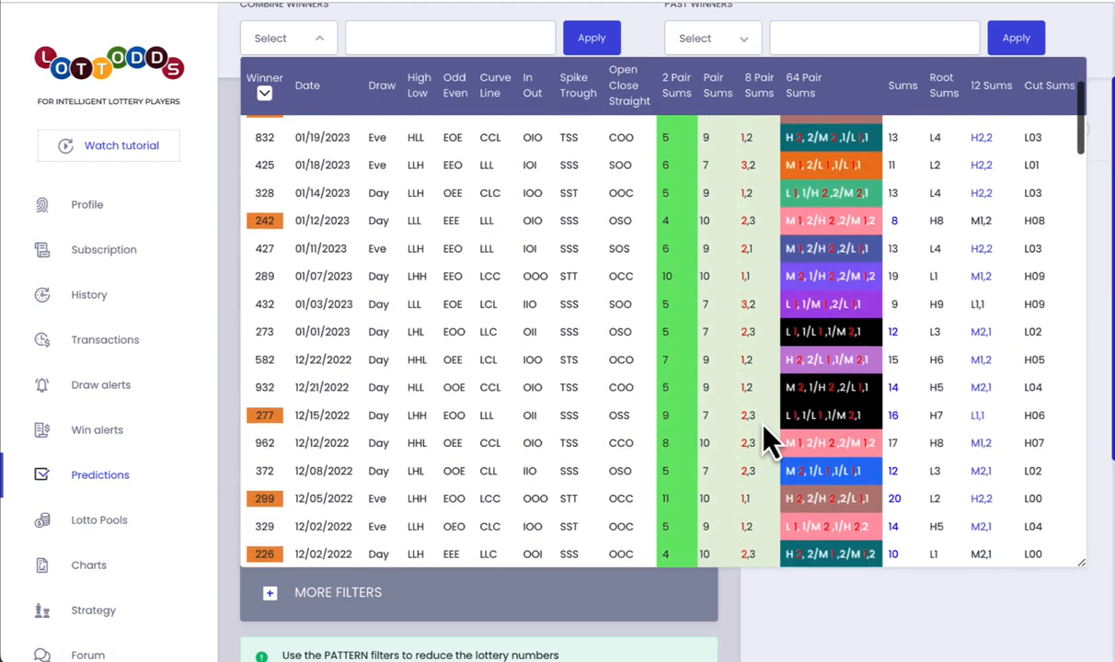
pyautogui.scroll(-3)
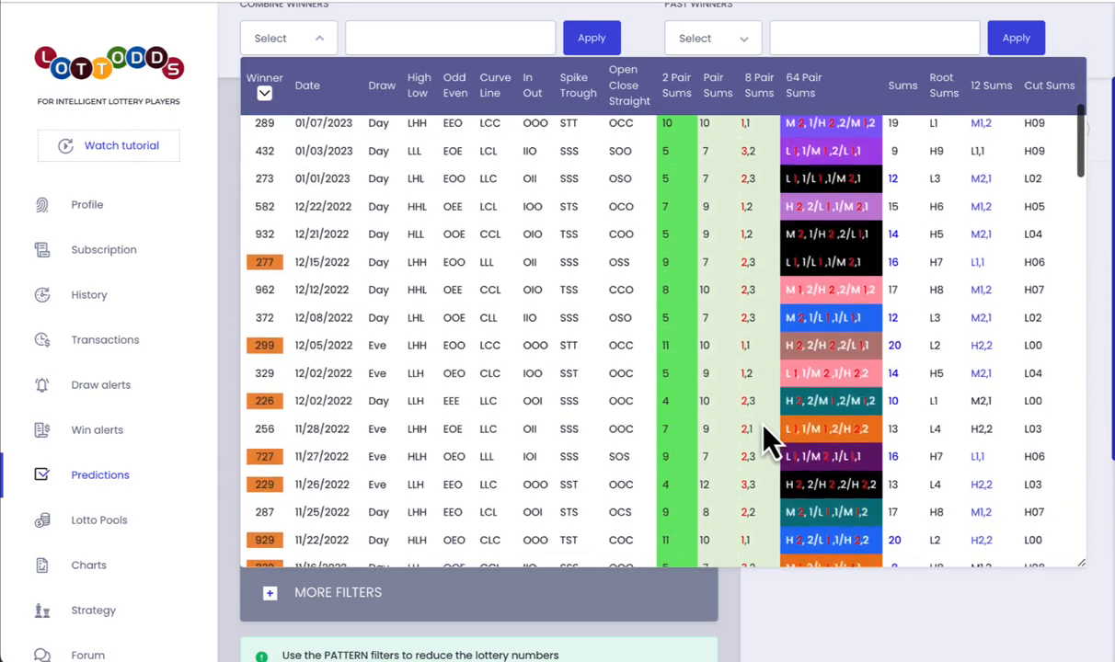
pyautogui.scroll(-3)
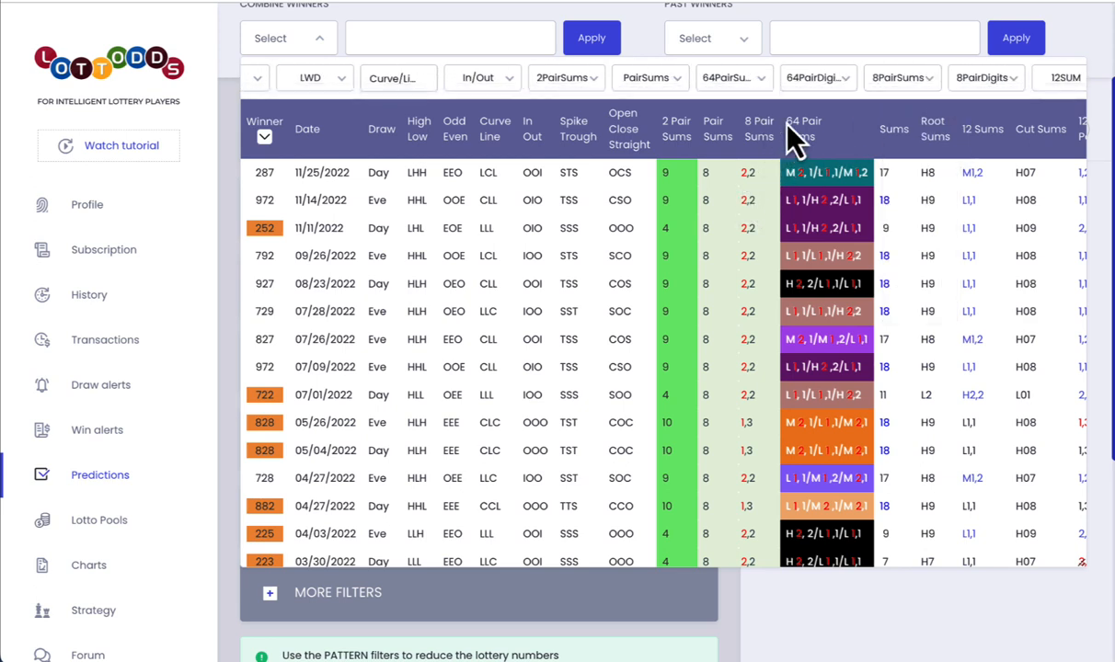
pyautogui.click(903, 78)
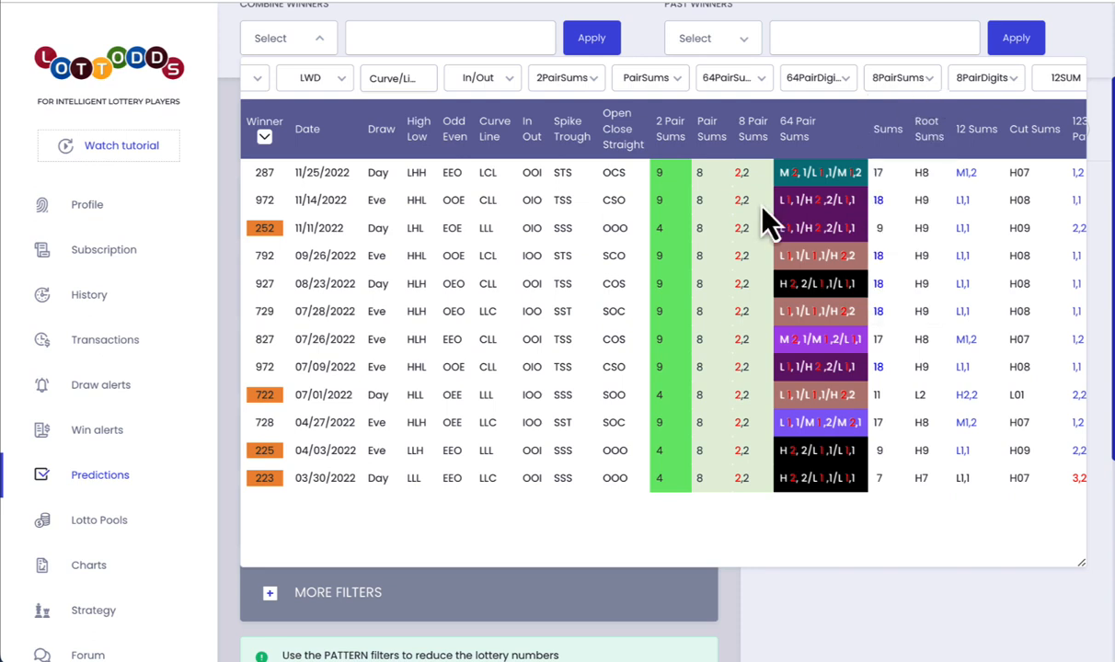
pyautogui.moveTo(740, 430)
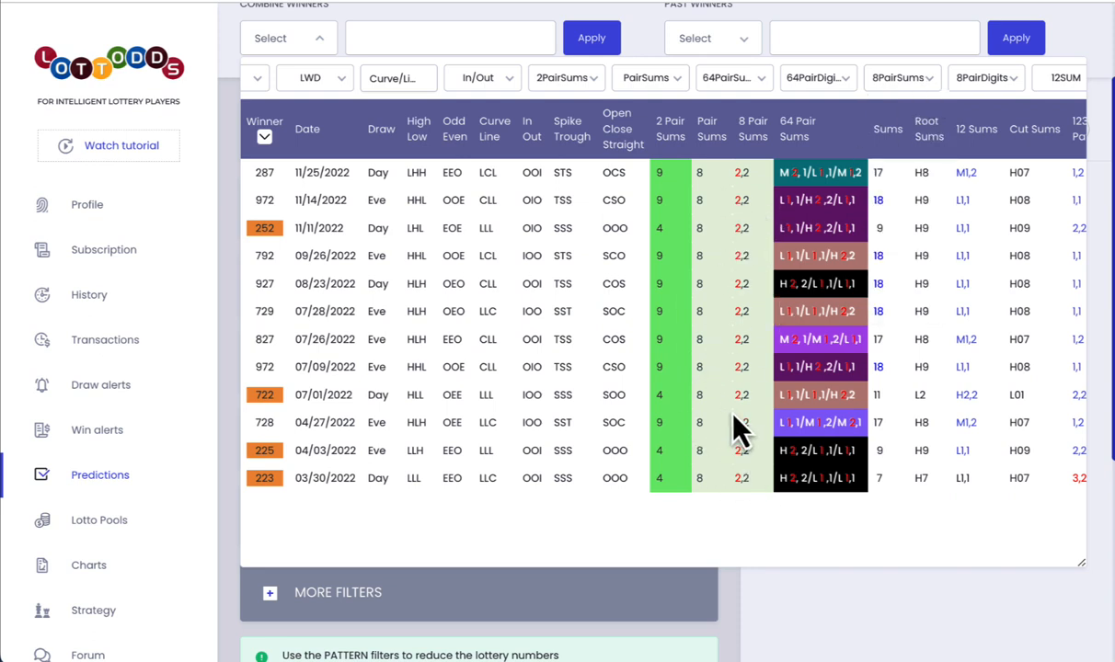
pyautogui.moveTo(743, 268)
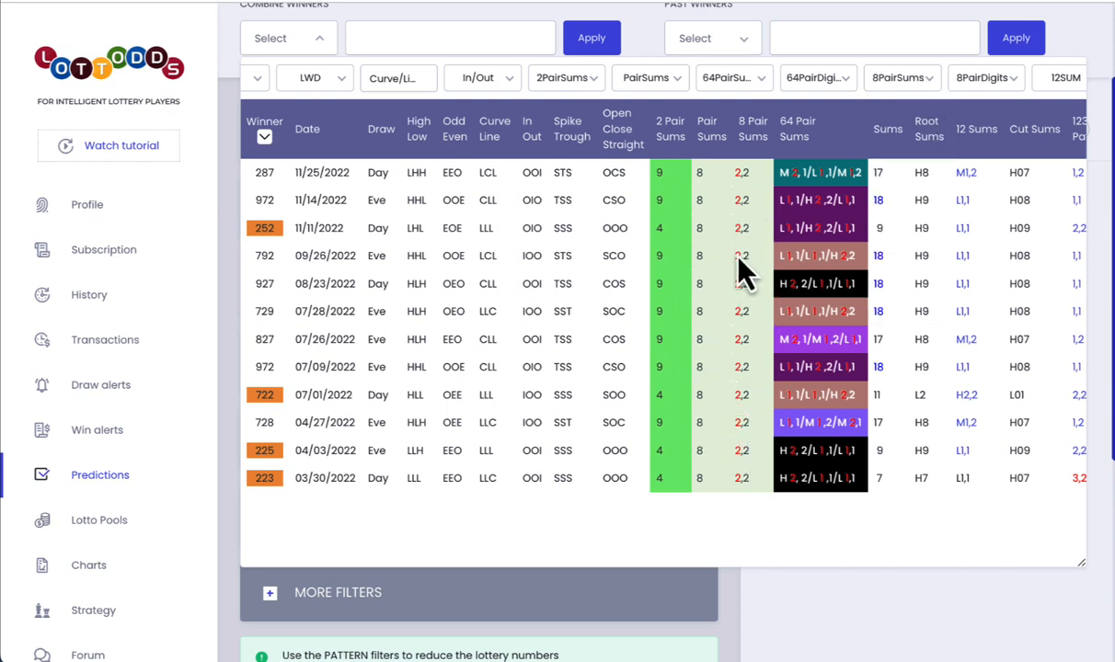
pyautogui.moveTo(754, 237)
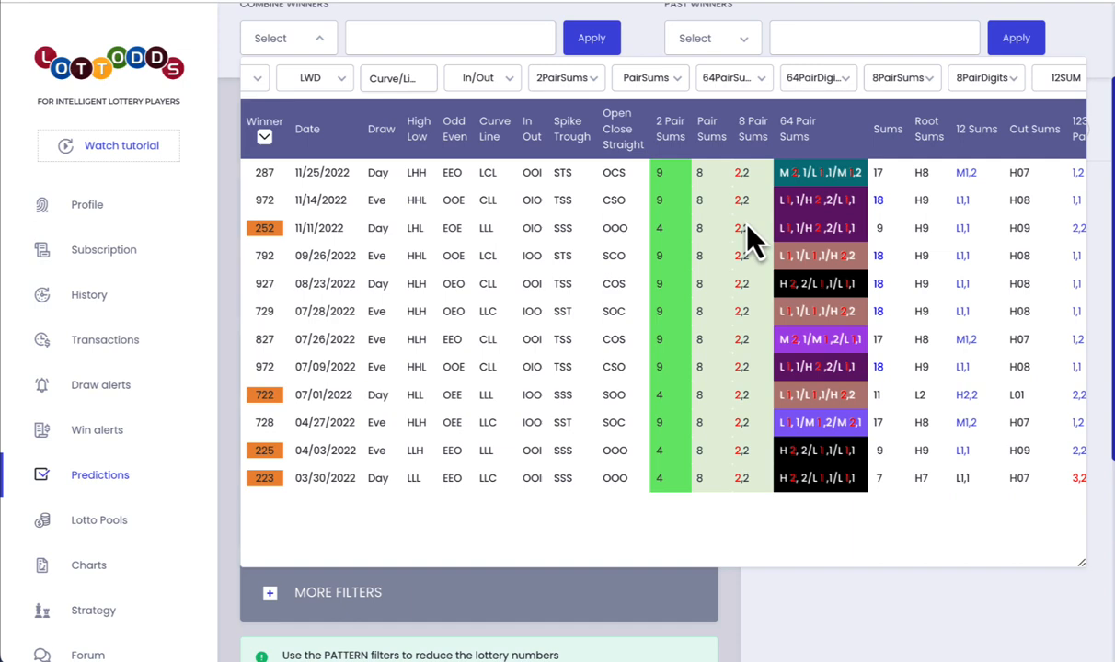
pyautogui.moveTo(702, 248)
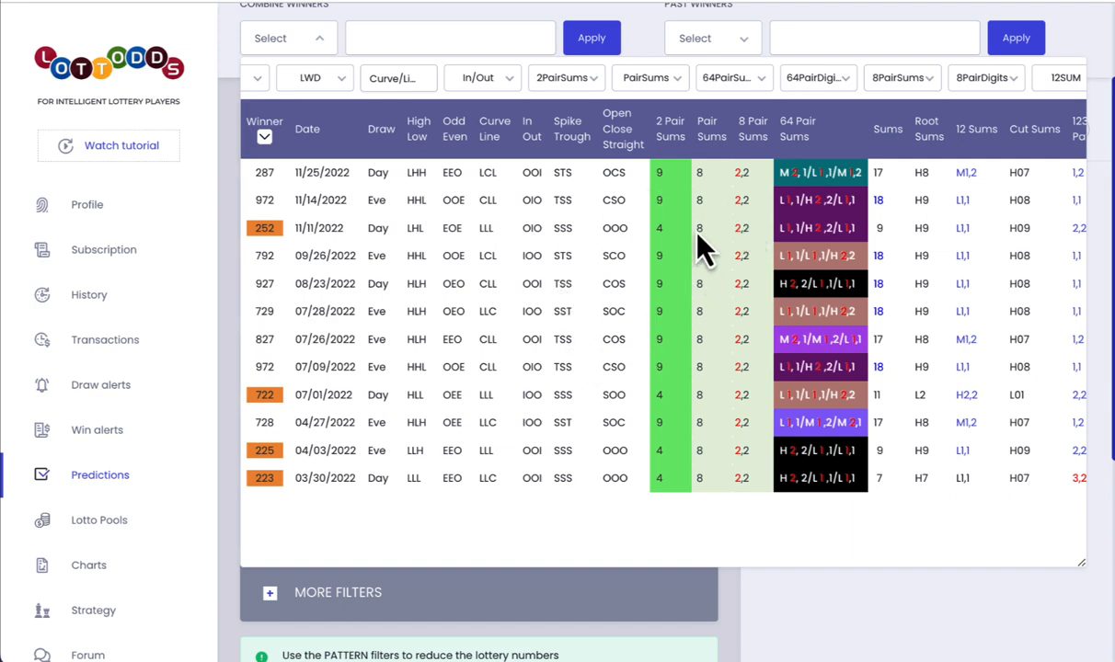
pyautogui.scroll(-3)
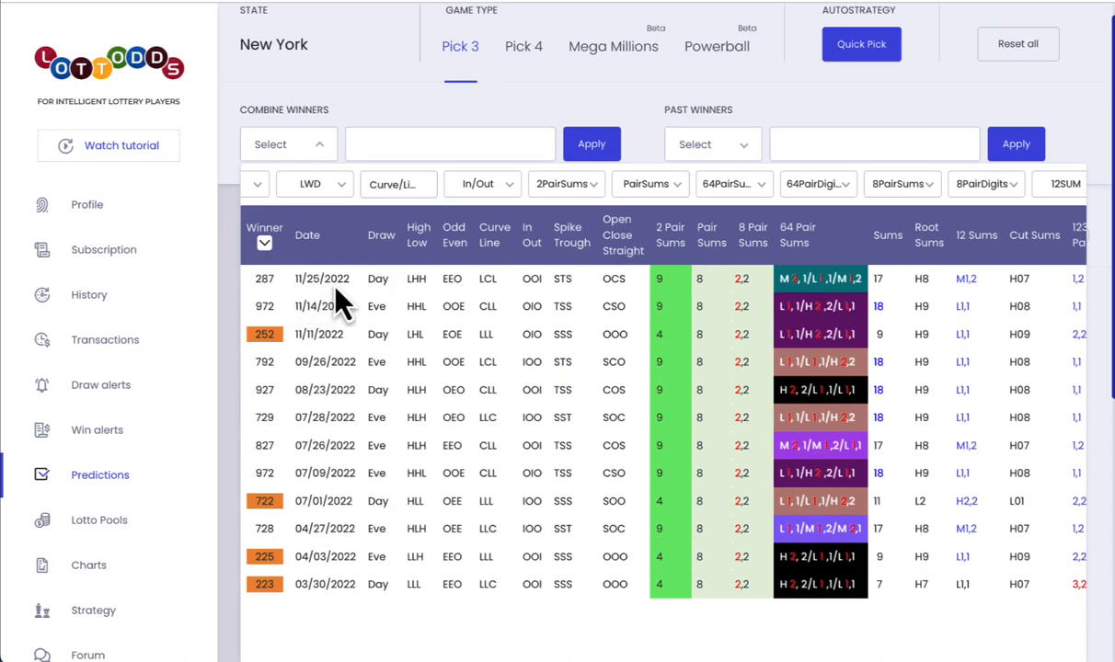
pyautogui.moveTo(714, 397)
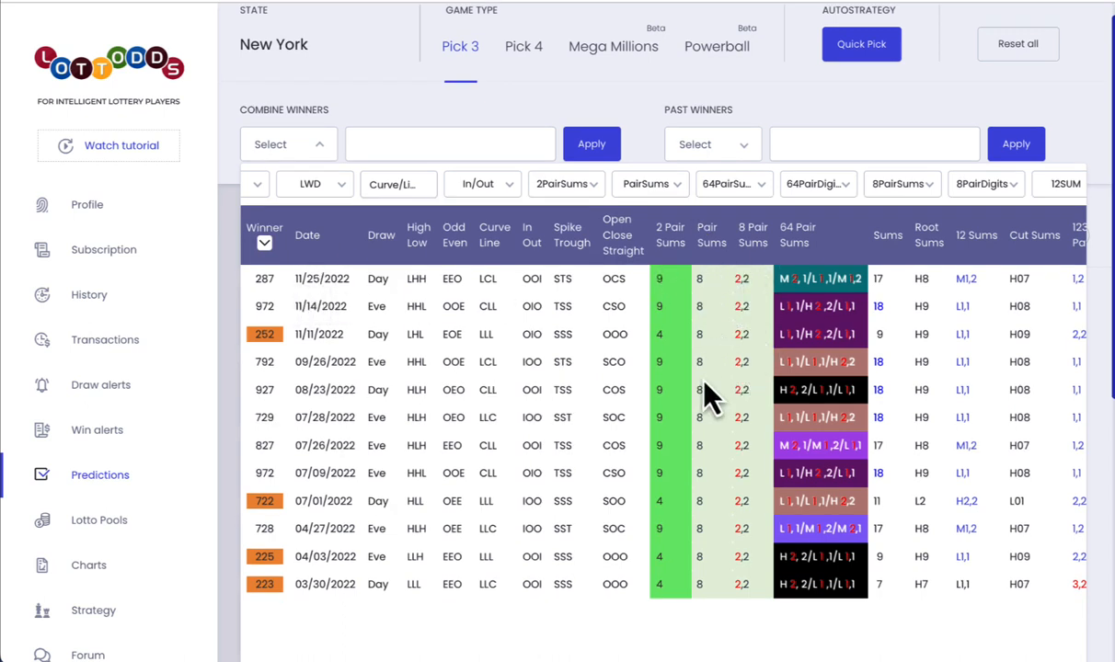
pyautogui.moveTo(302, 298)
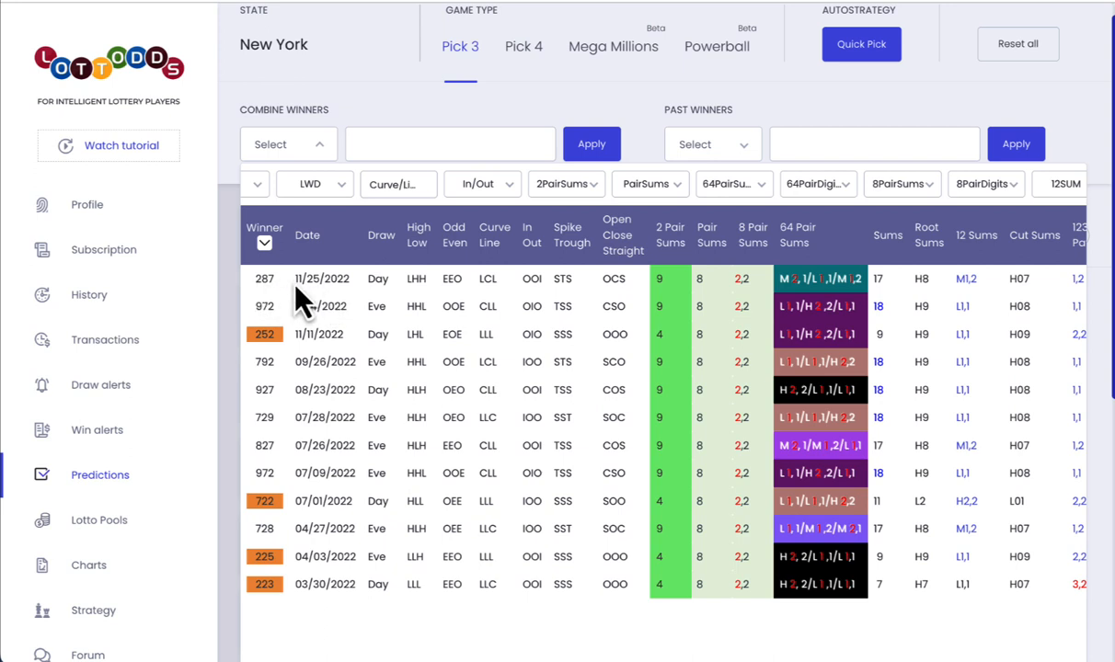
pyautogui.moveTo(317, 346)
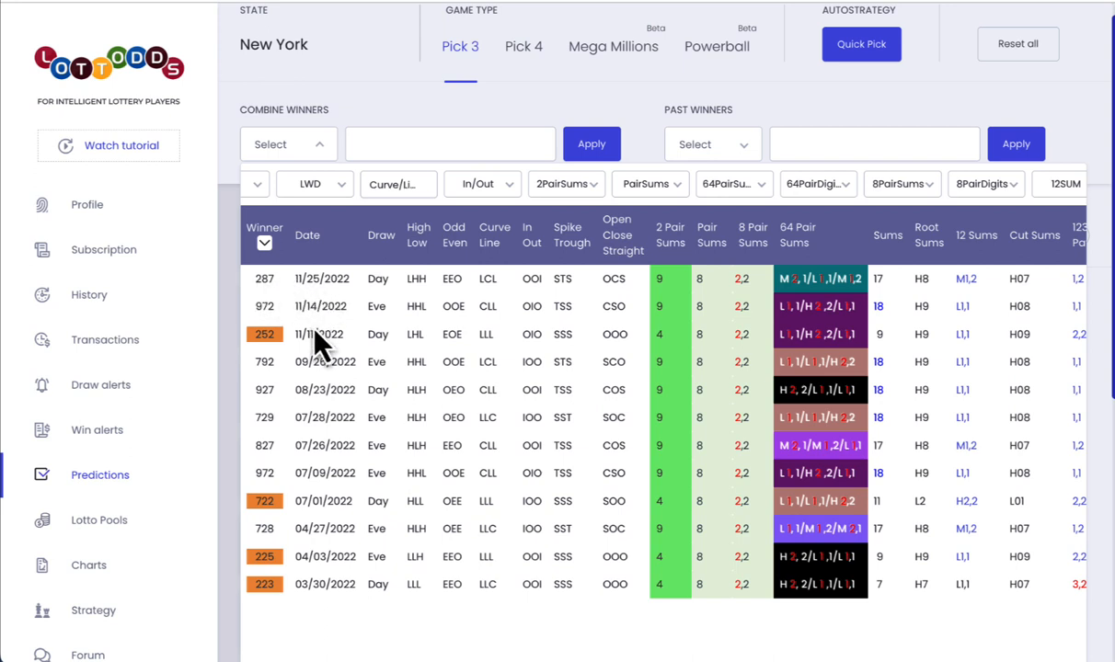
pyautogui.moveTo(316, 380)
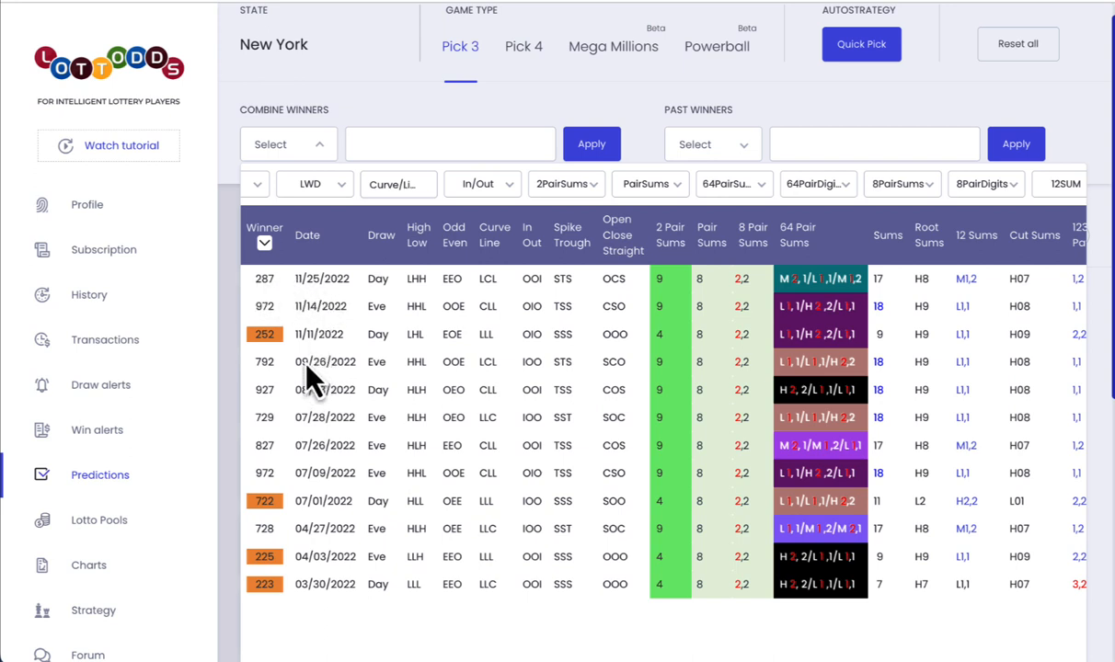
pyautogui.moveTo(321, 414)
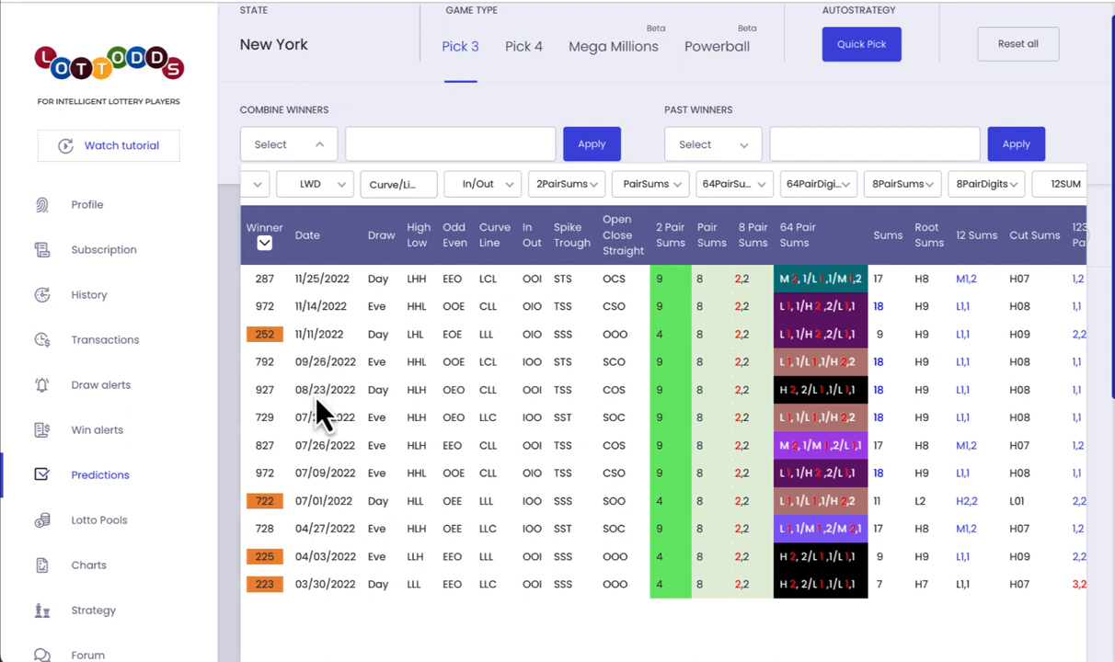
pyautogui.moveTo(316, 464)
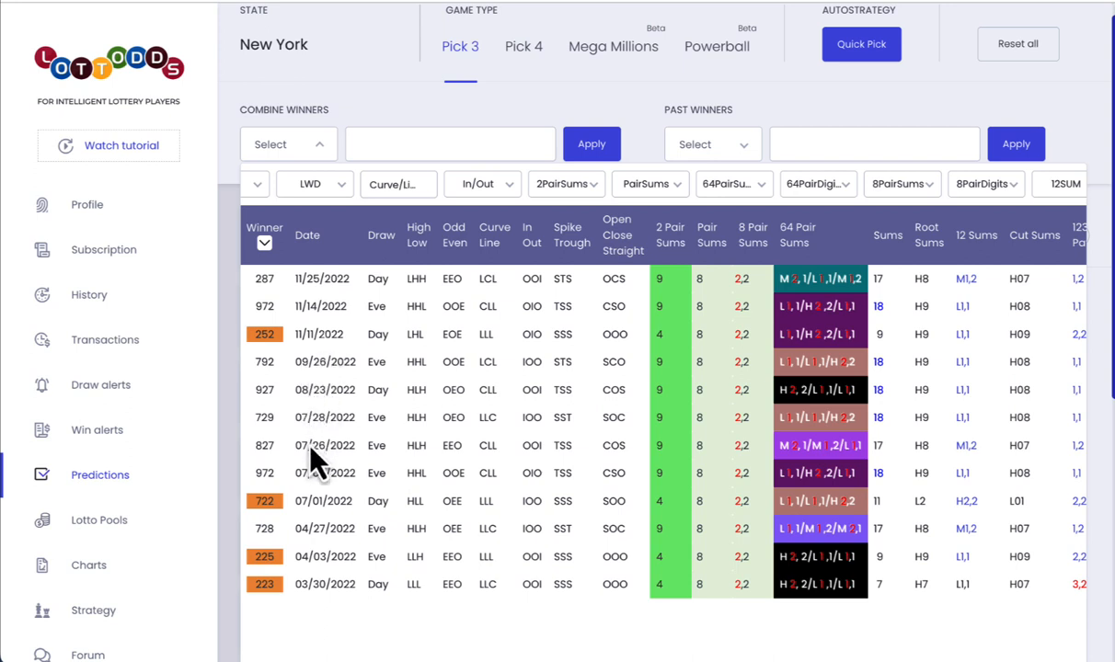
pyautogui.moveTo(320, 447)
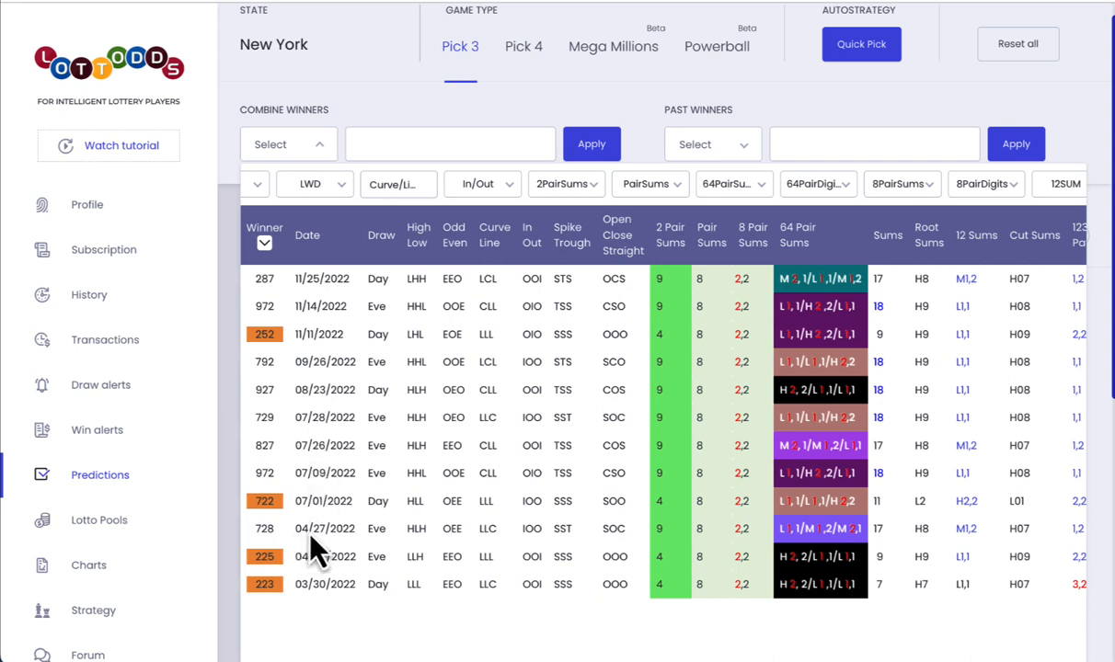
pyautogui.moveTo(322, 533)
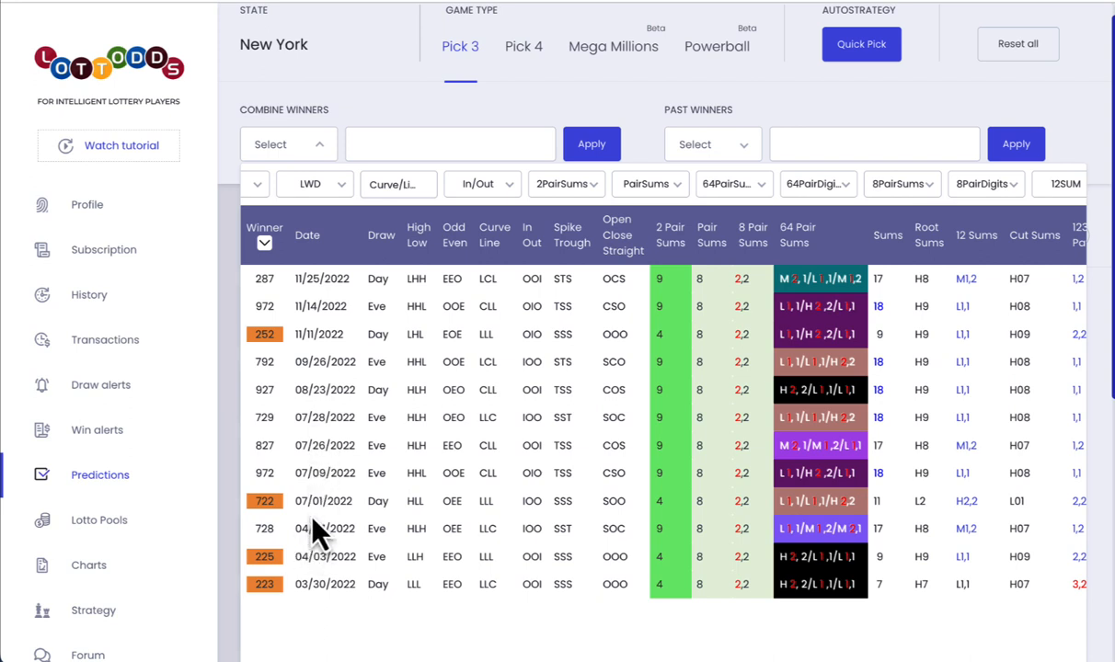
pyautogui.moveTo(317, 566)
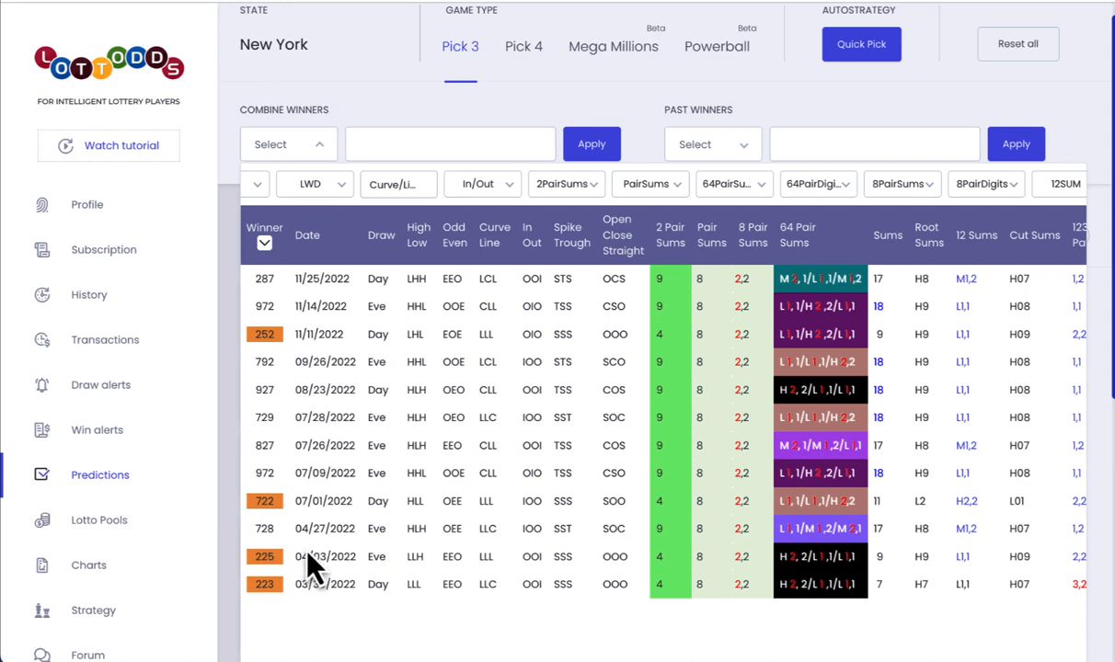
pyautogui.moveTo(328, 345)
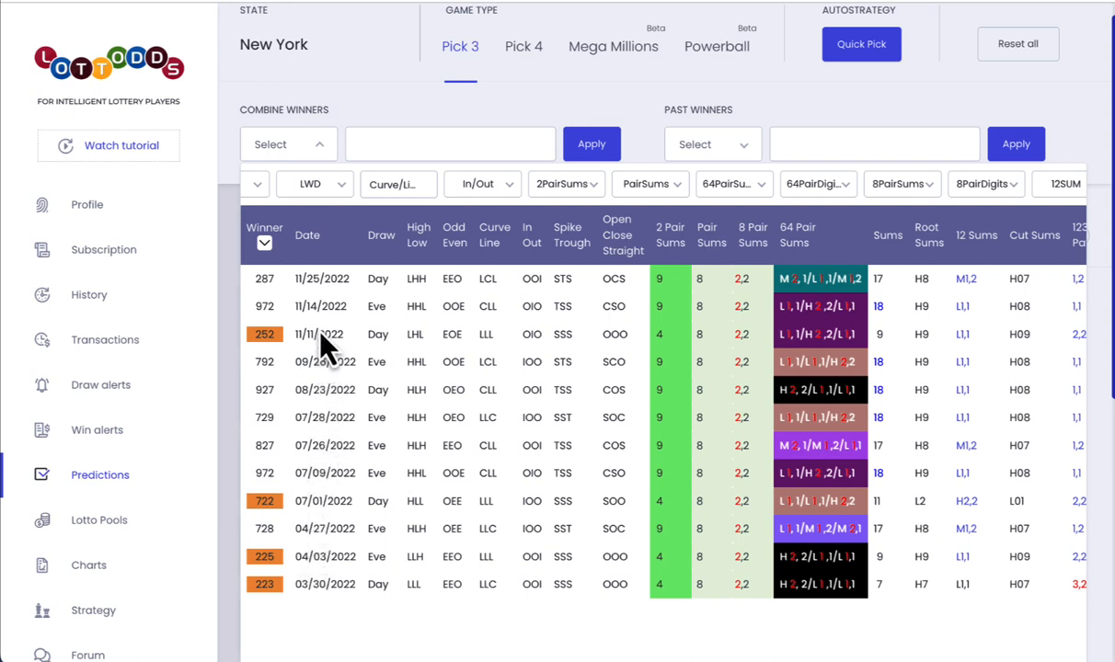
pyautogui.moveTo(329, 532)
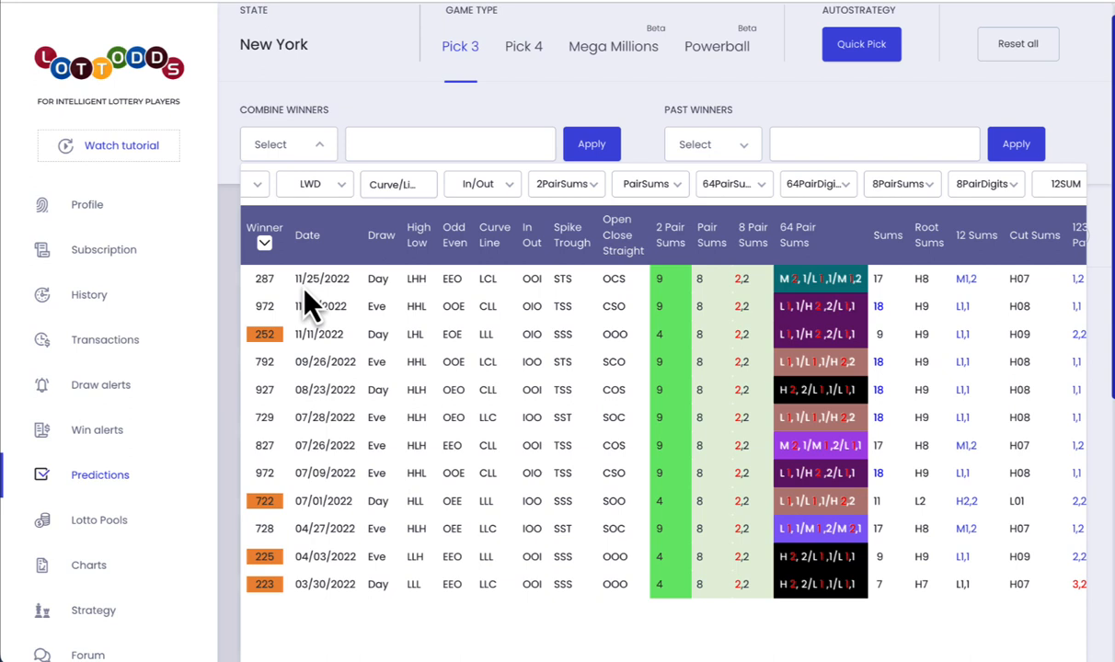
pyautogui.moveTo(322, 304)
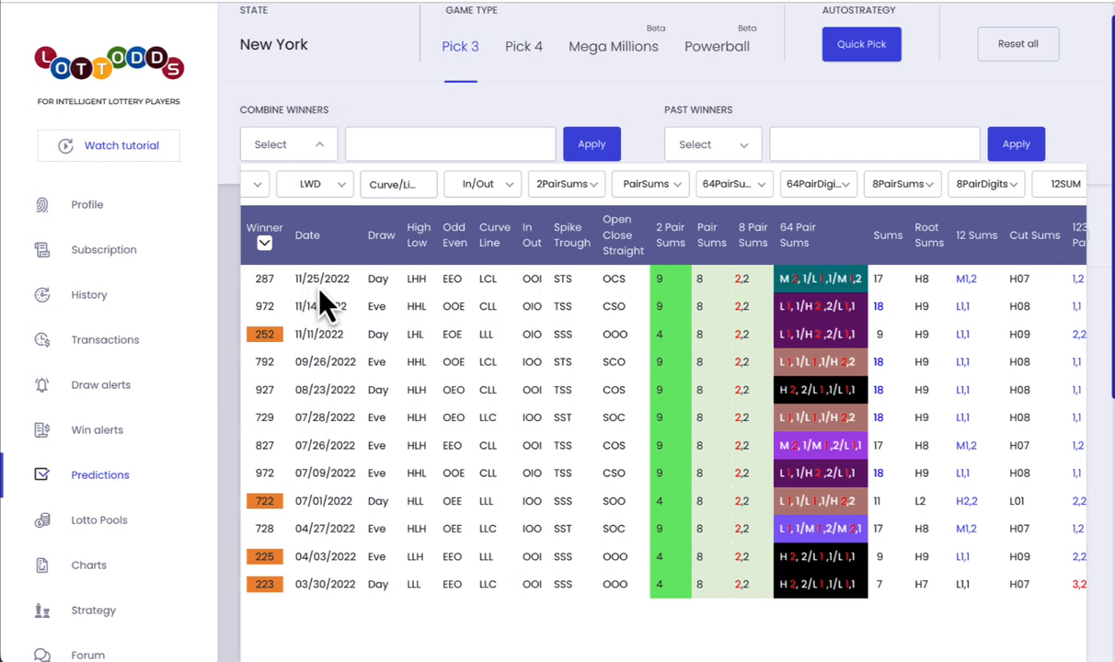
pyautogui.moveTo(335, 607)
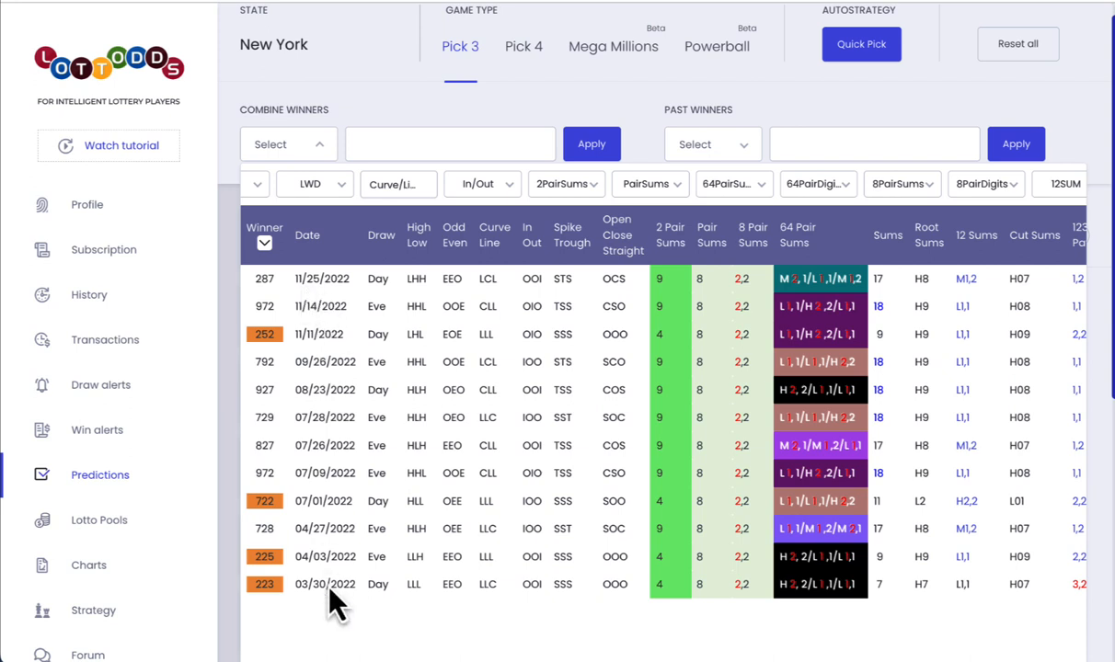
pyautogui.moveTo(316, 580)
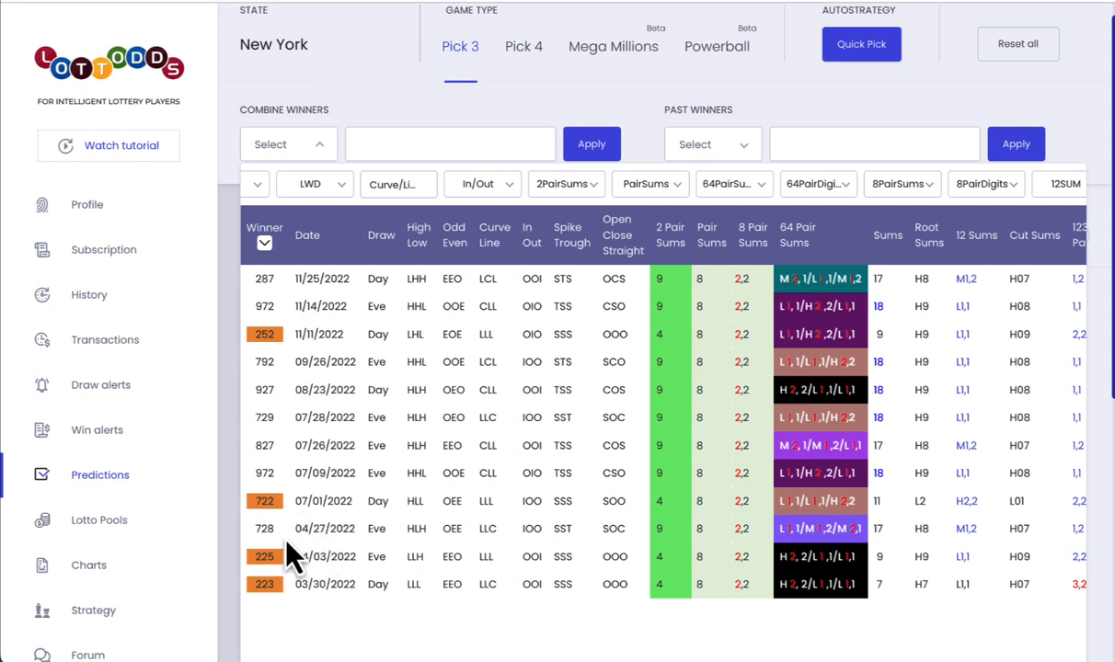
pyautogui.moveTo(347, 278)
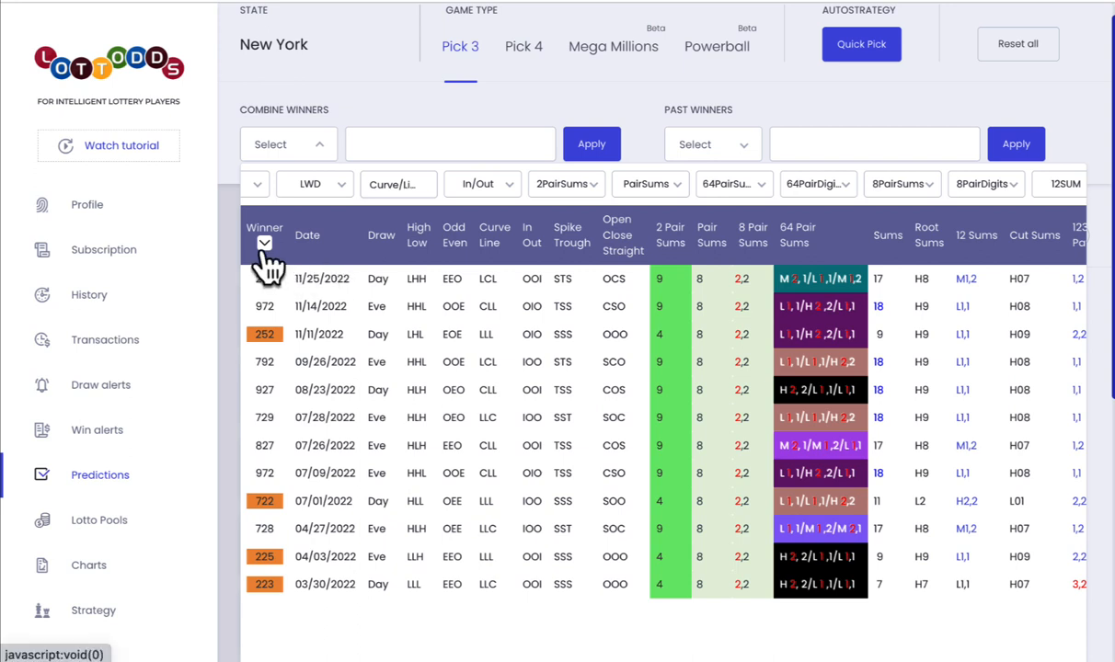
# - Expand the HIT/MISS history panel under the Winner column and browse it to early-February 2023 draws
pyautogui.click(265, 243)
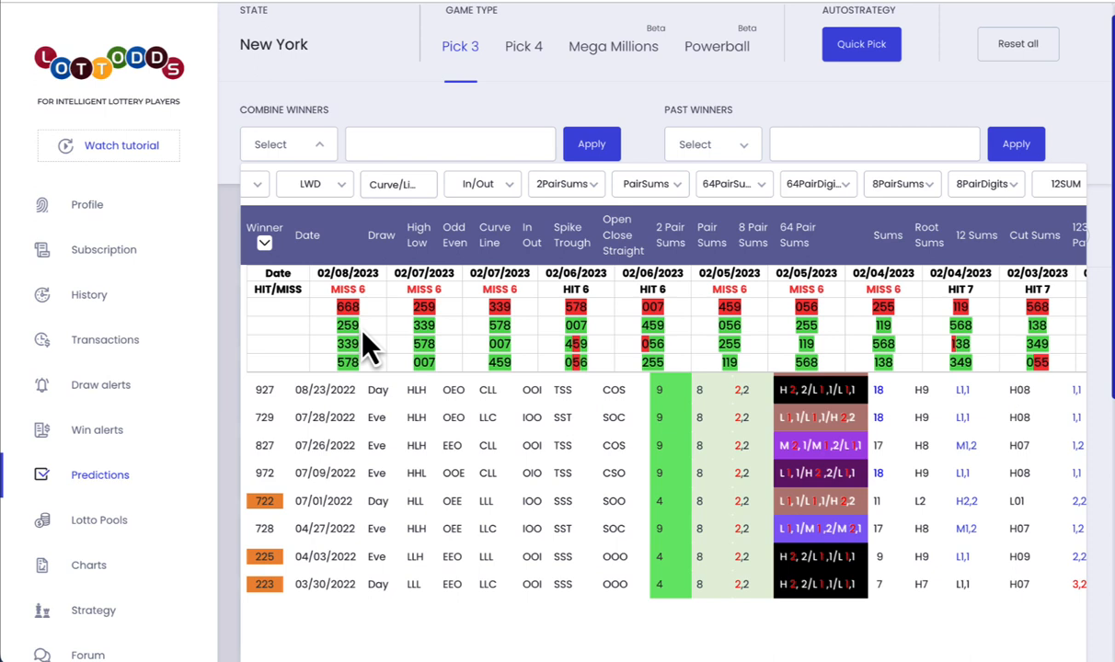
pyautogui.moveTo(359, 386)
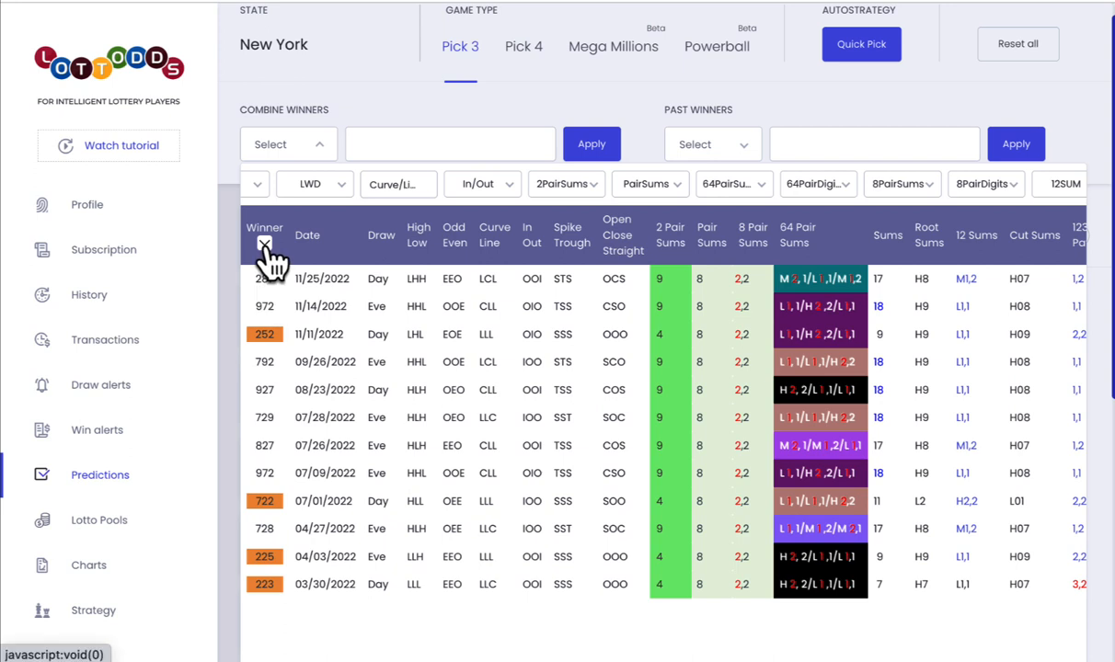
pyautogui.click(265, 243)
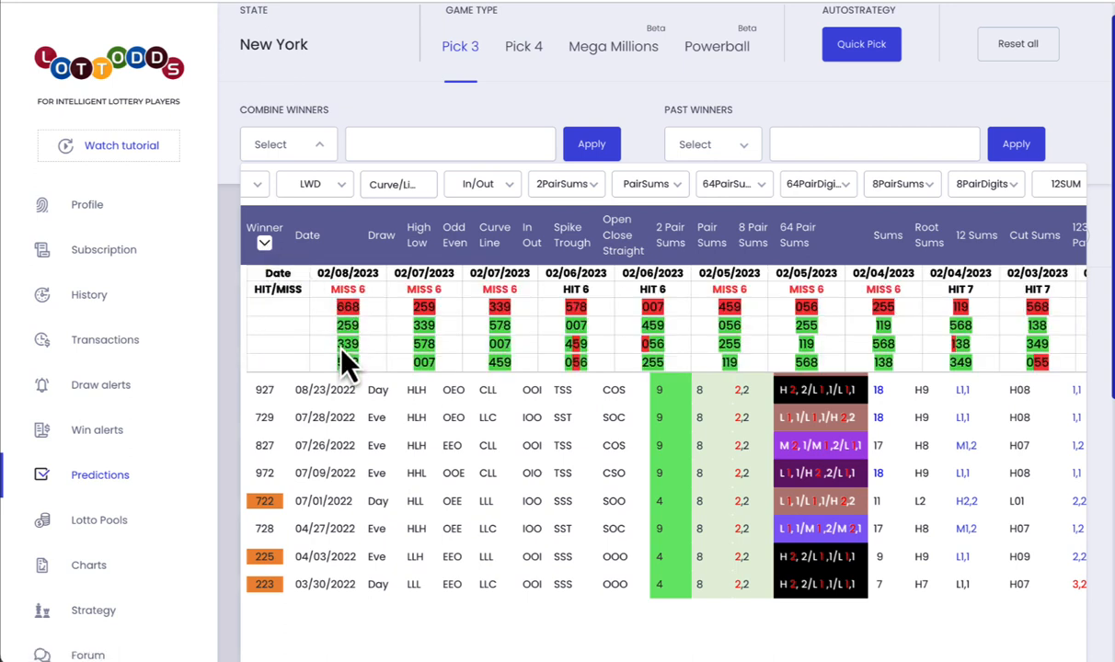
pyautogui.moveTo(366, 331)
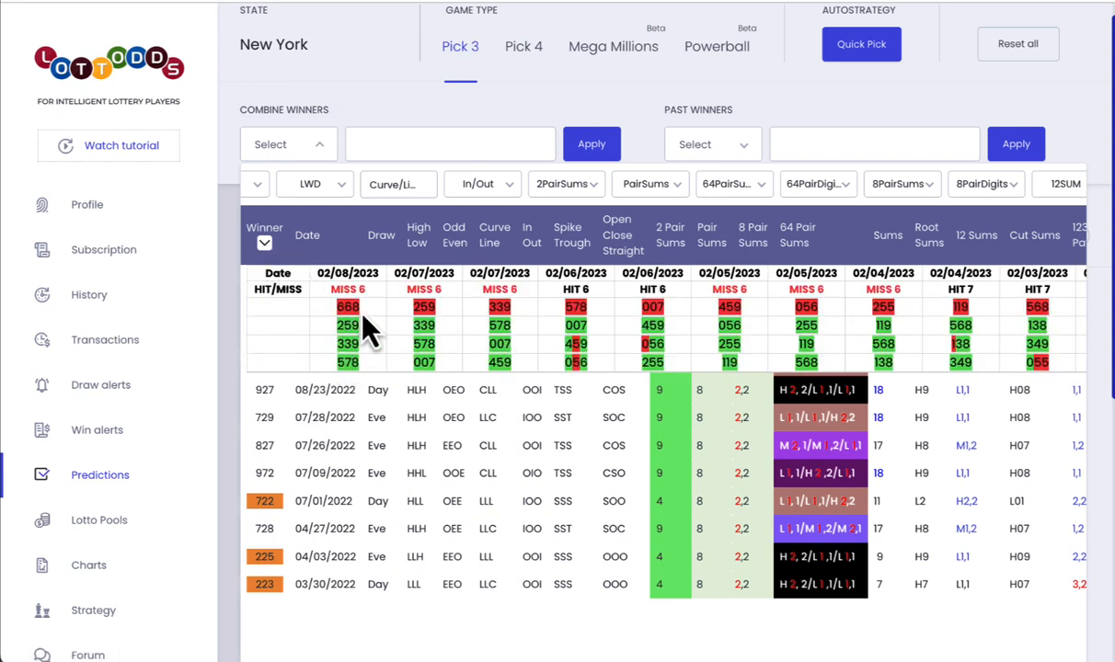
pyautogui.moveTo(588, 331)
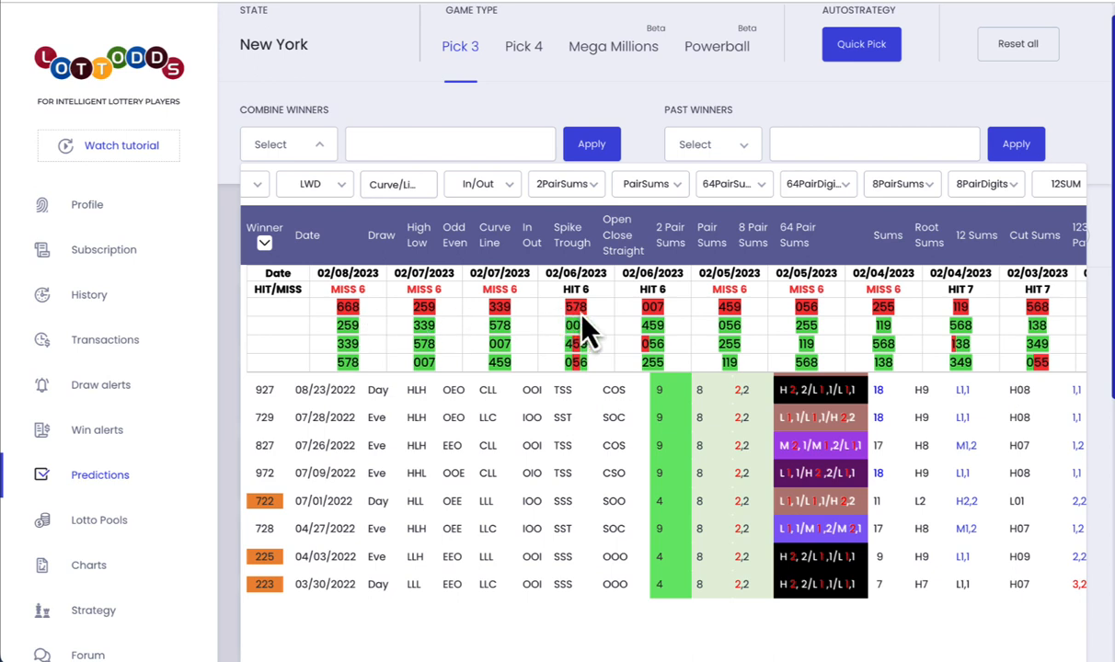
pyautogui.moveTo(543, 345)
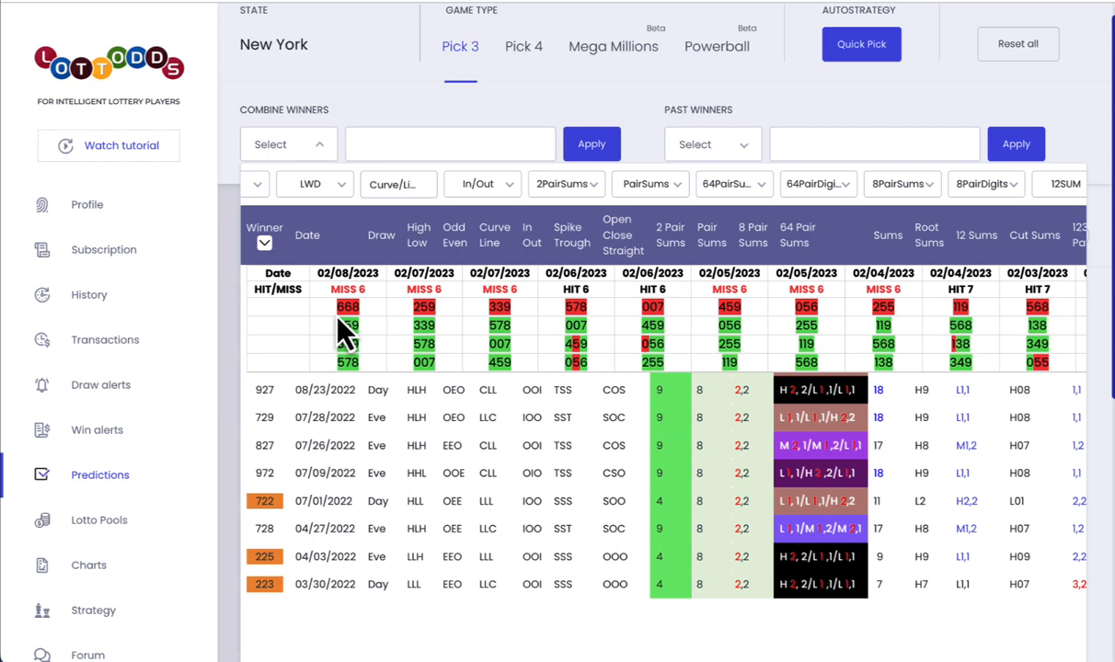
pyautogui.moveTo(653, 331)
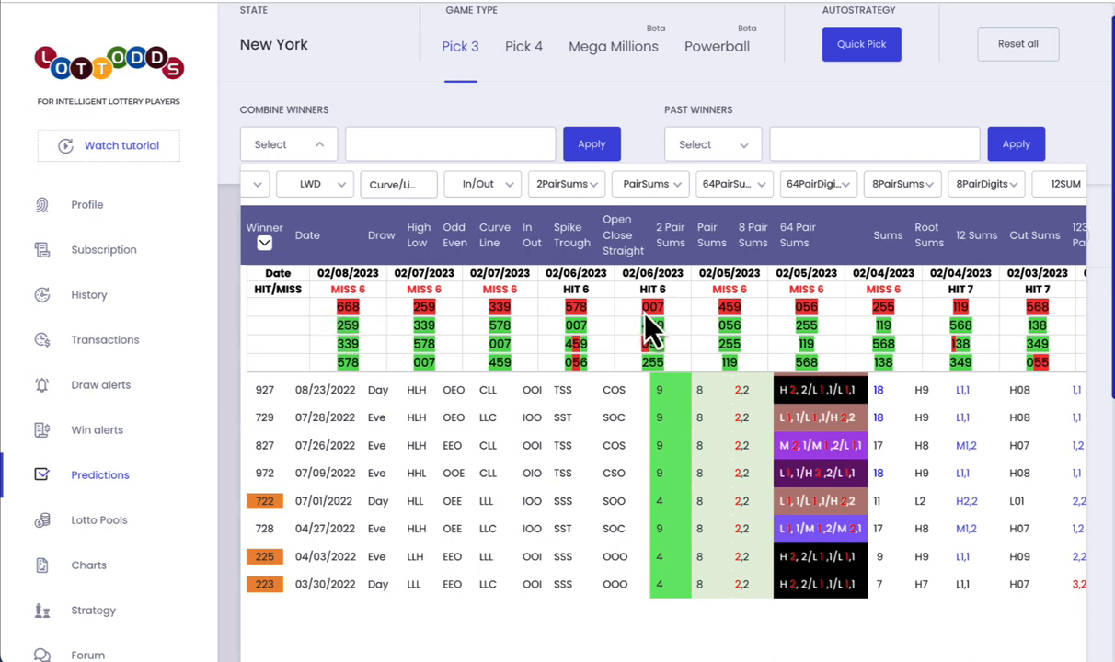
pyautogui.moveTo(353, 353)
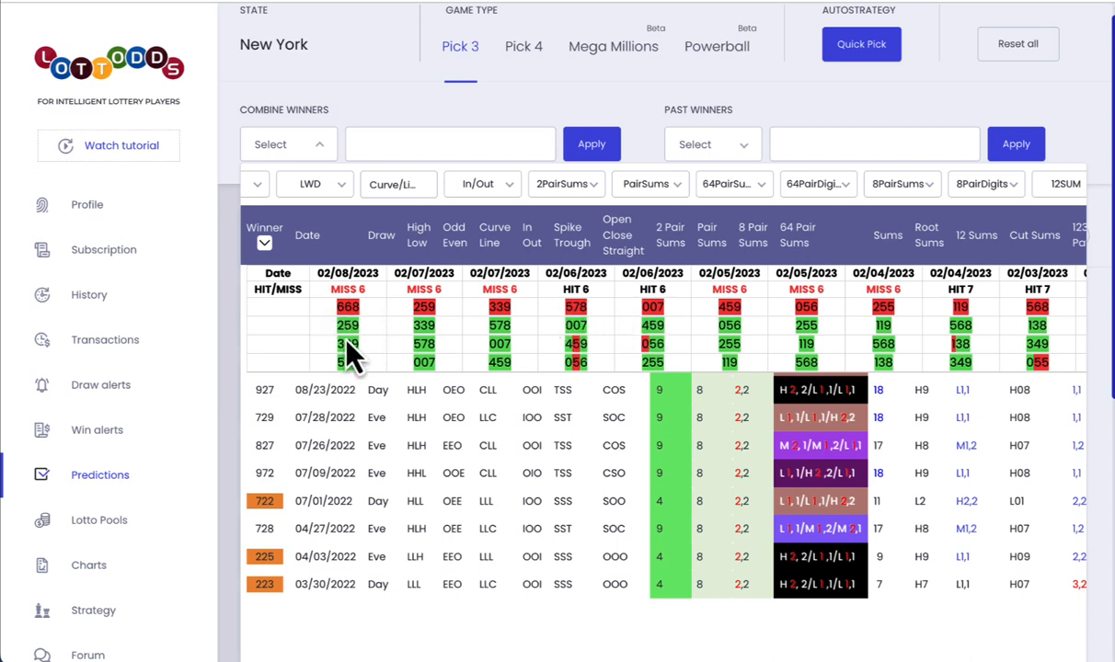
pyautogui.hscroll(3)
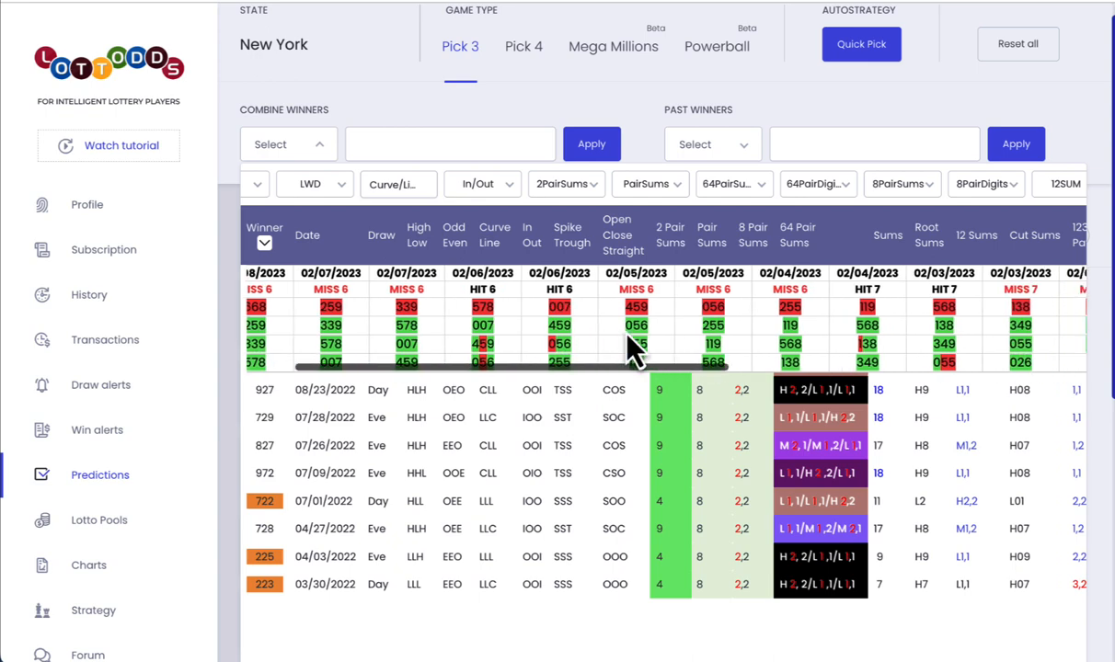
pyautogui.hscroll(3)
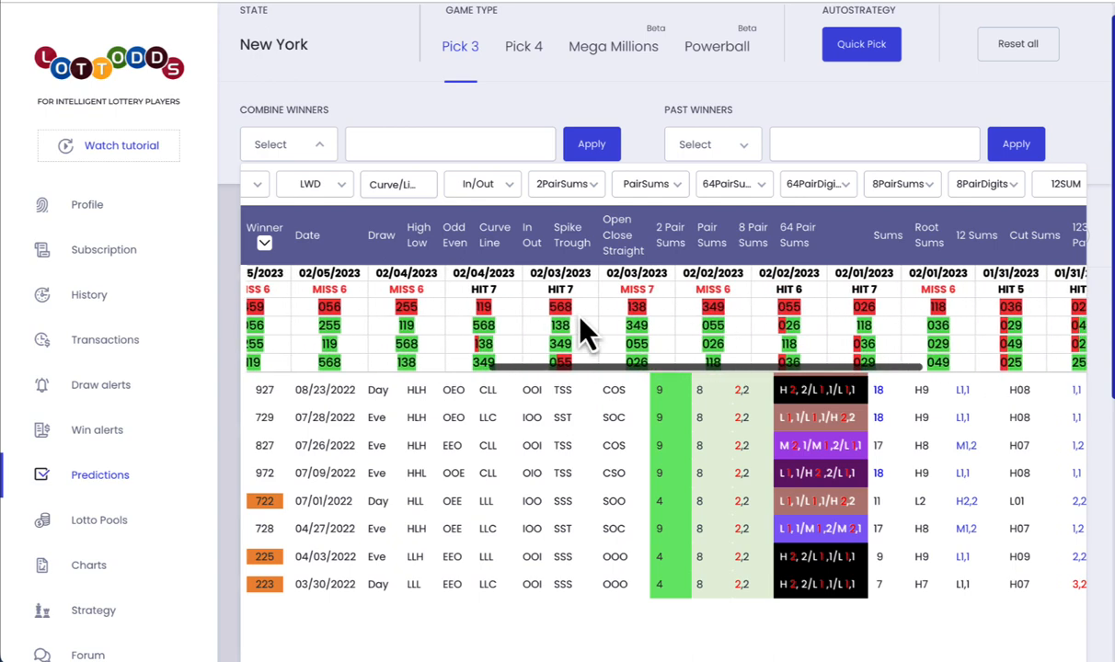
pyautogui.hscroll(3)
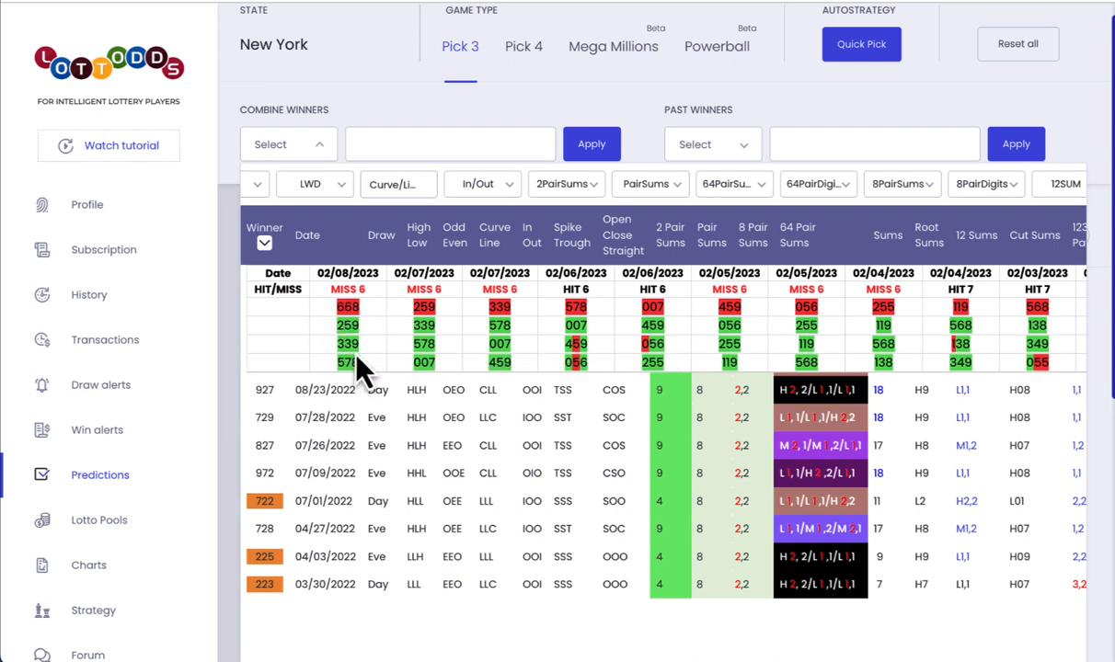
pyautogui.moveTo(357, 327)
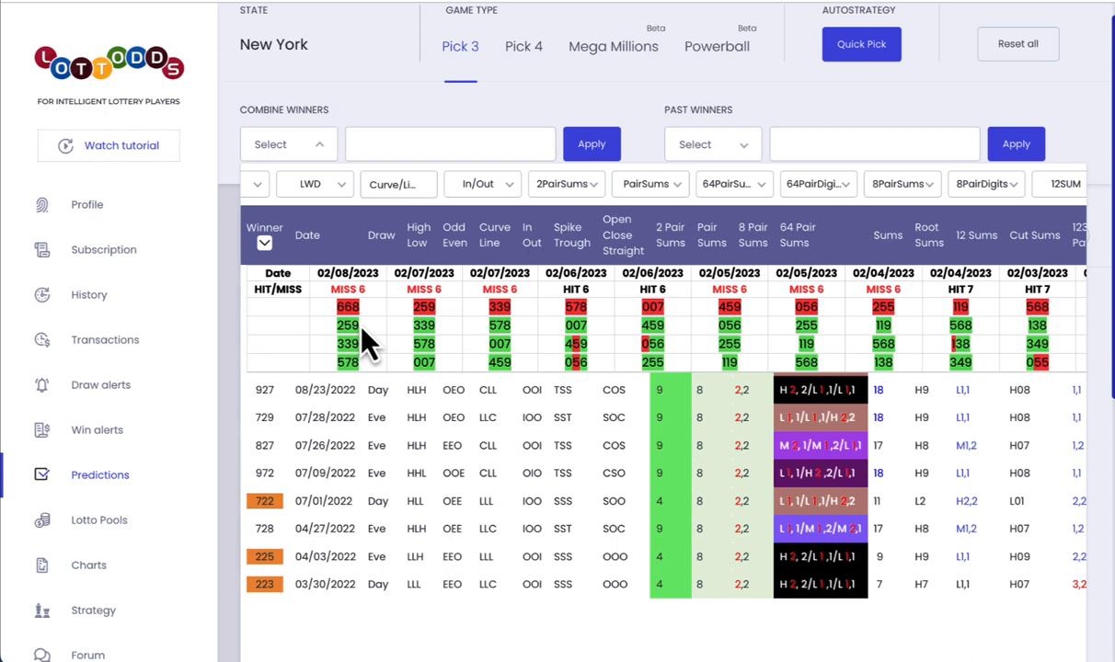
pyautogui.moveTo(359, 348)
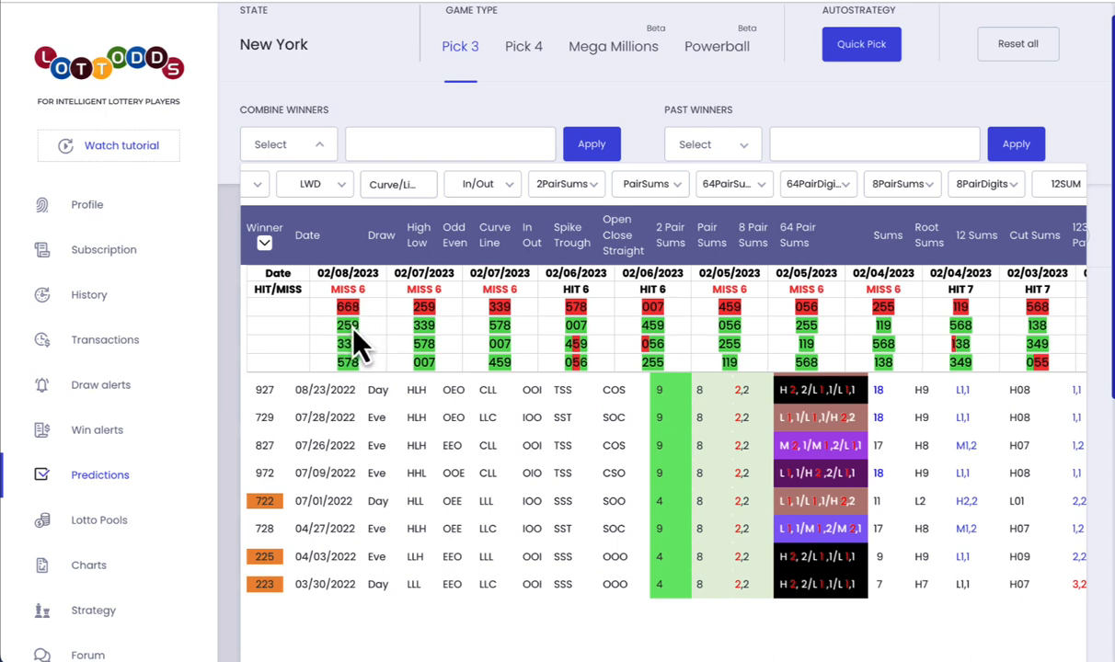
pyautogui.moveTo(309, 335)
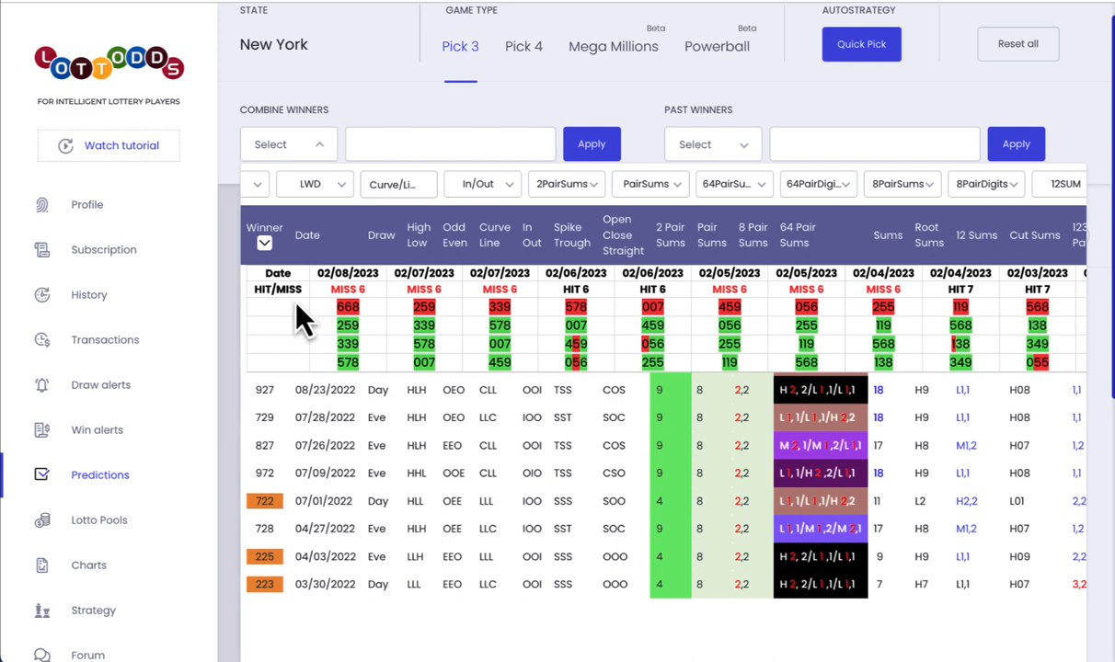
pyautogui.moveTo(303, 345)
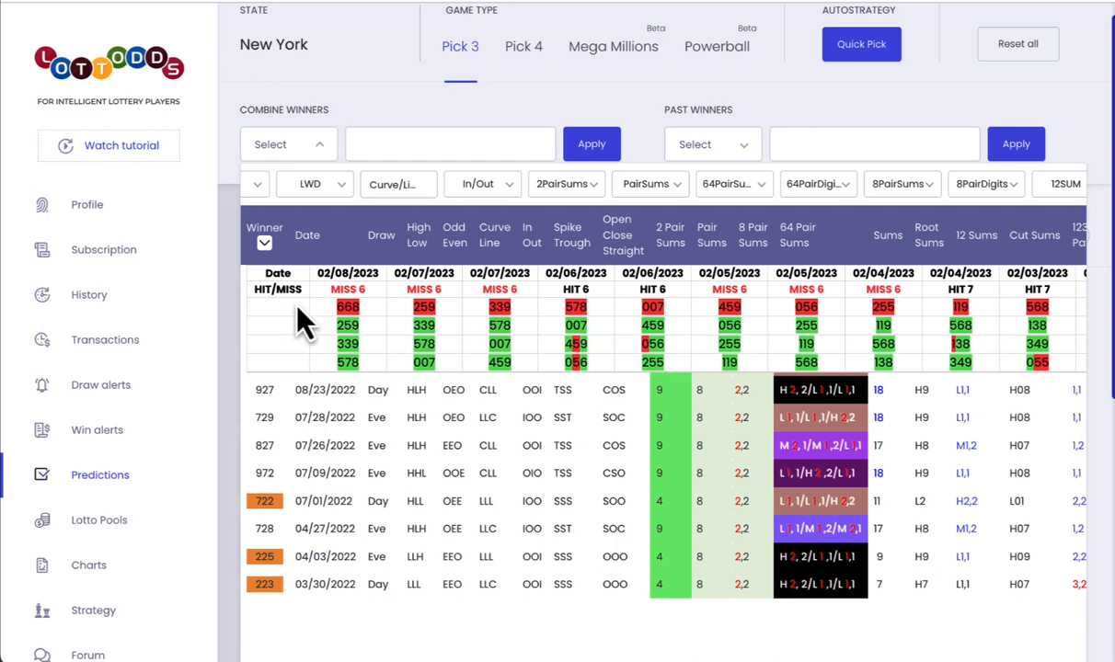
pyautogui.moveTo(469, 327)
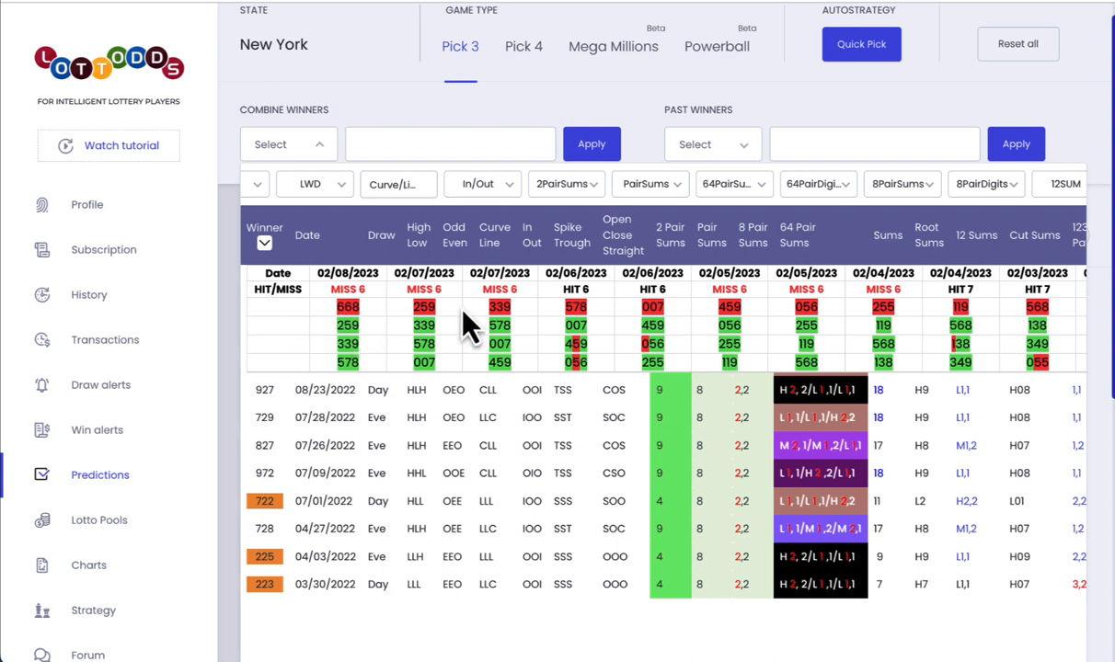
pyautogui.moveTo(592, 334)
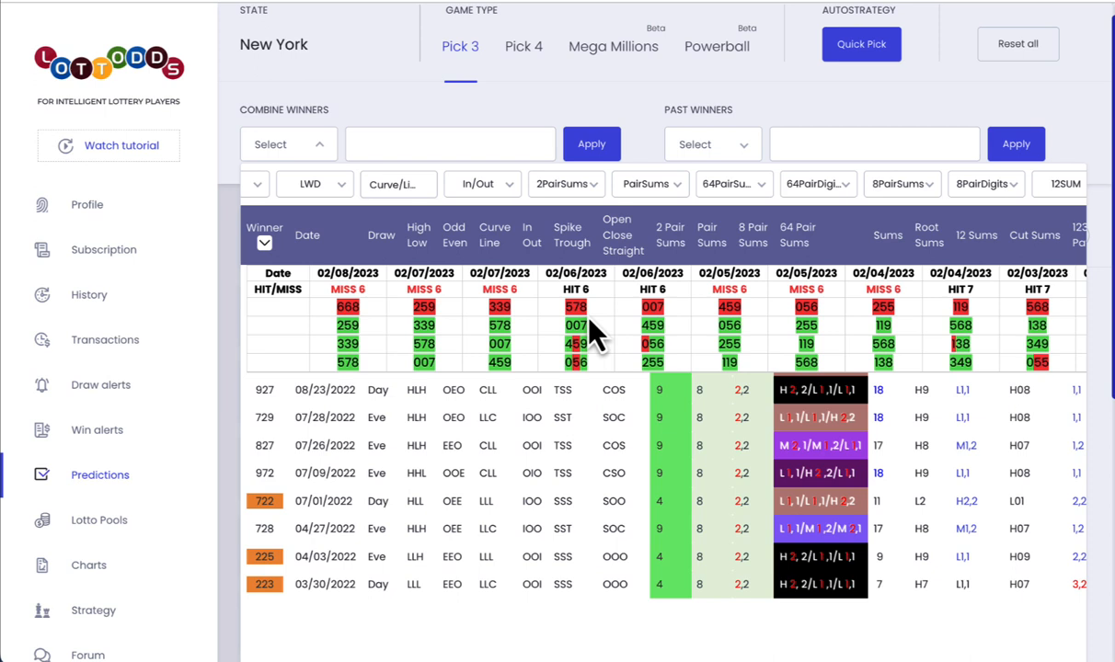
pyautogui.moveTo(585, 367)
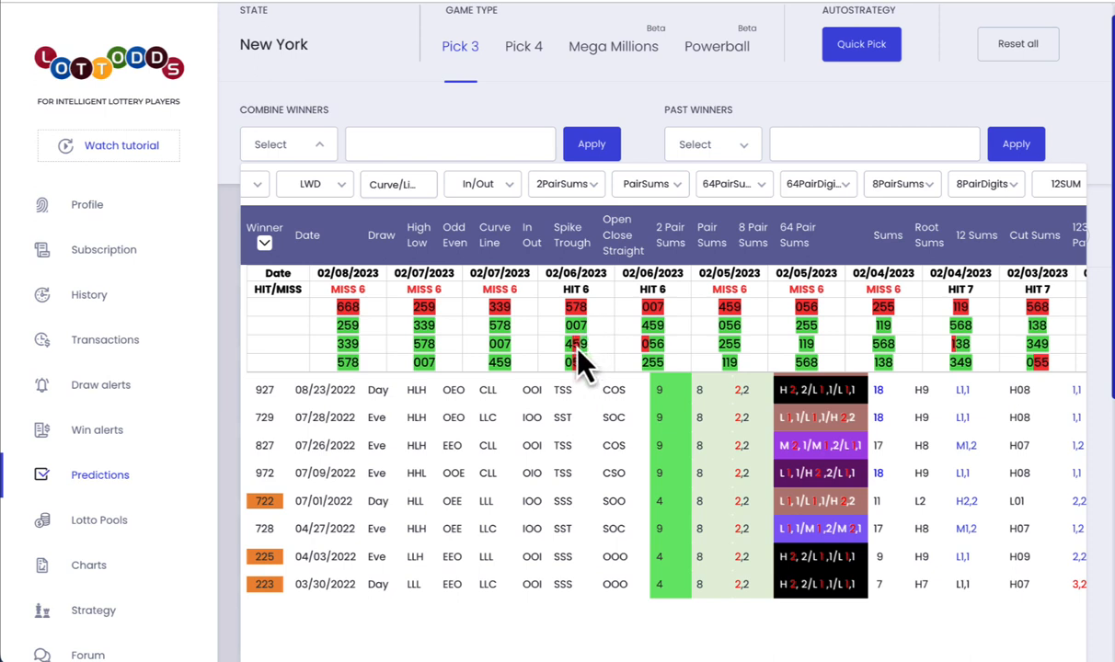
pyautogui.moveTo(405, 354)
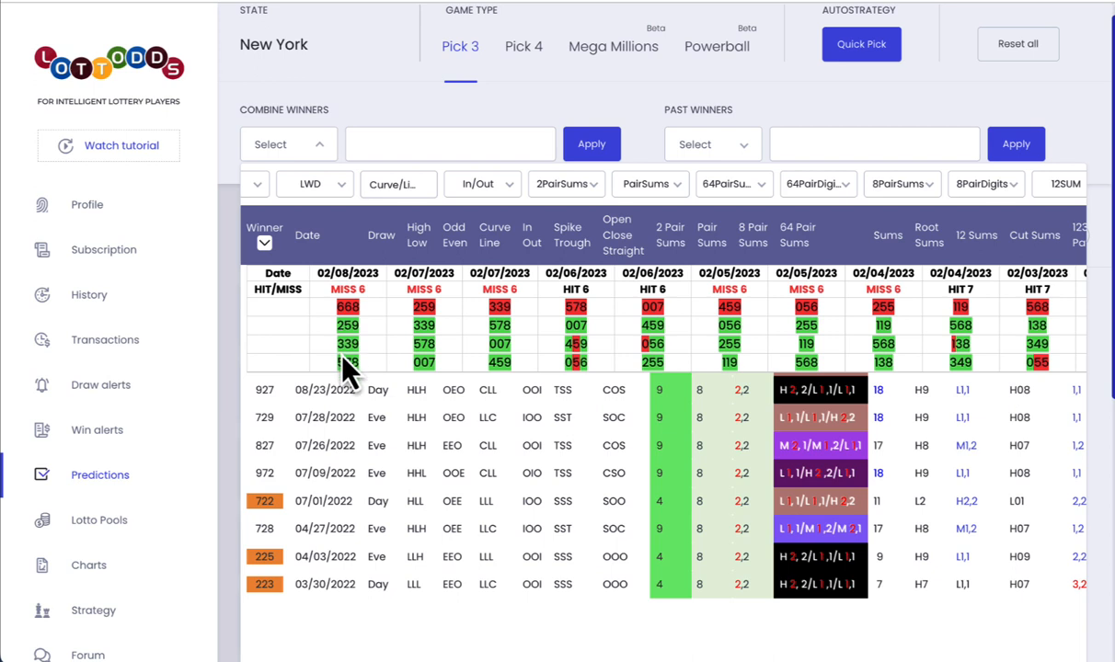
pyautogui.moveTo(349, 377)
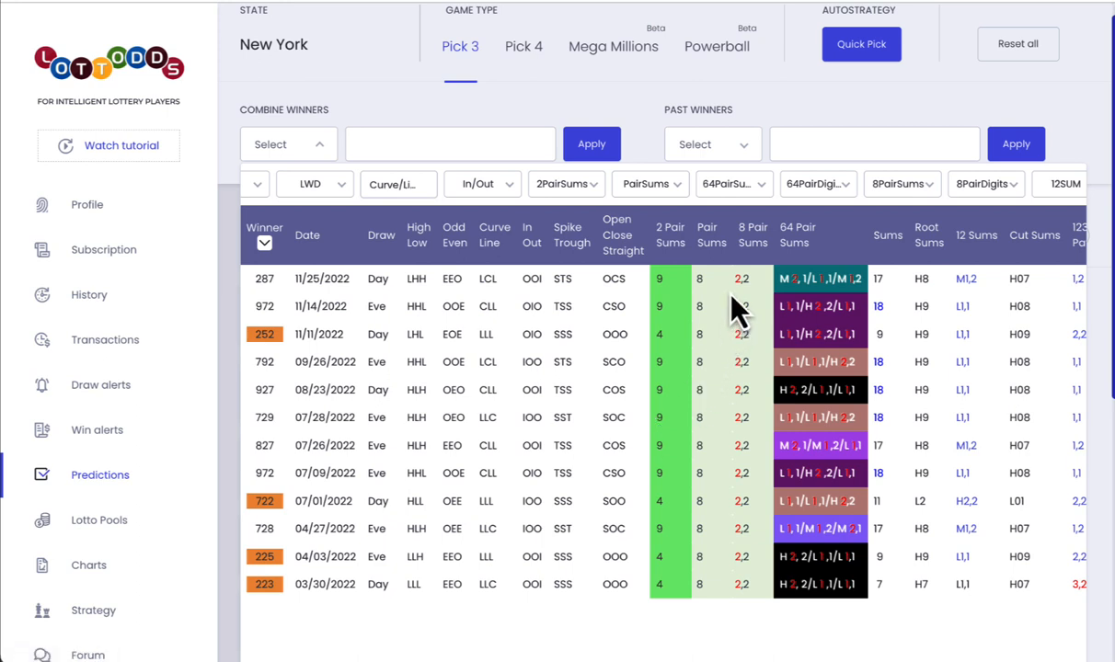
pyautogui.moveTo(710, 293)
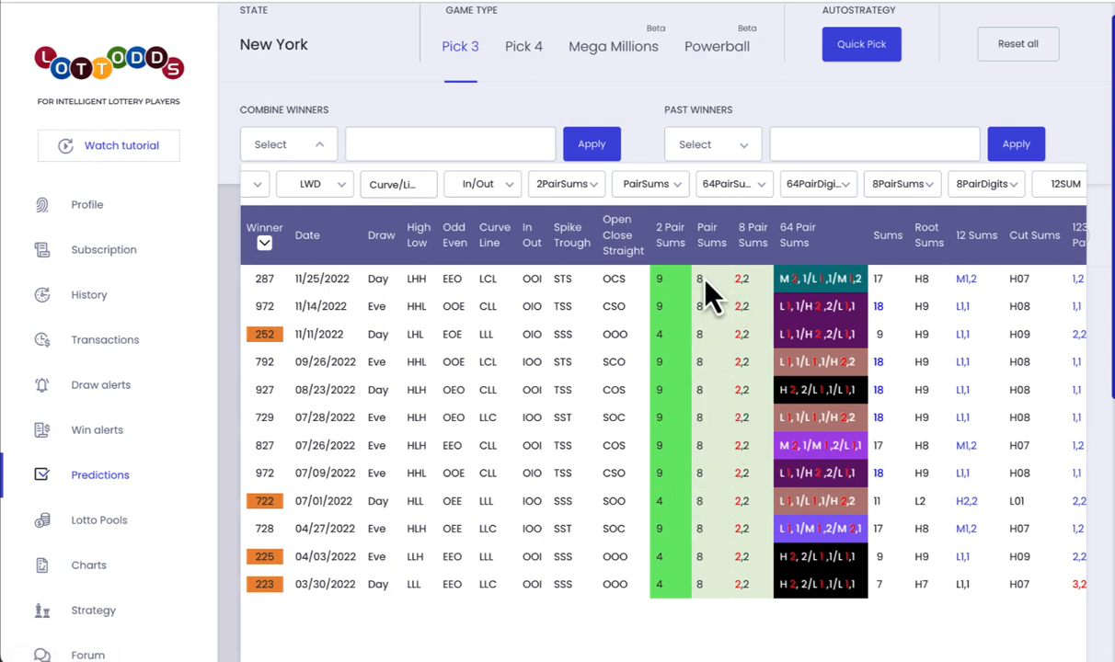
pyautogui.moveTo(750, 482)
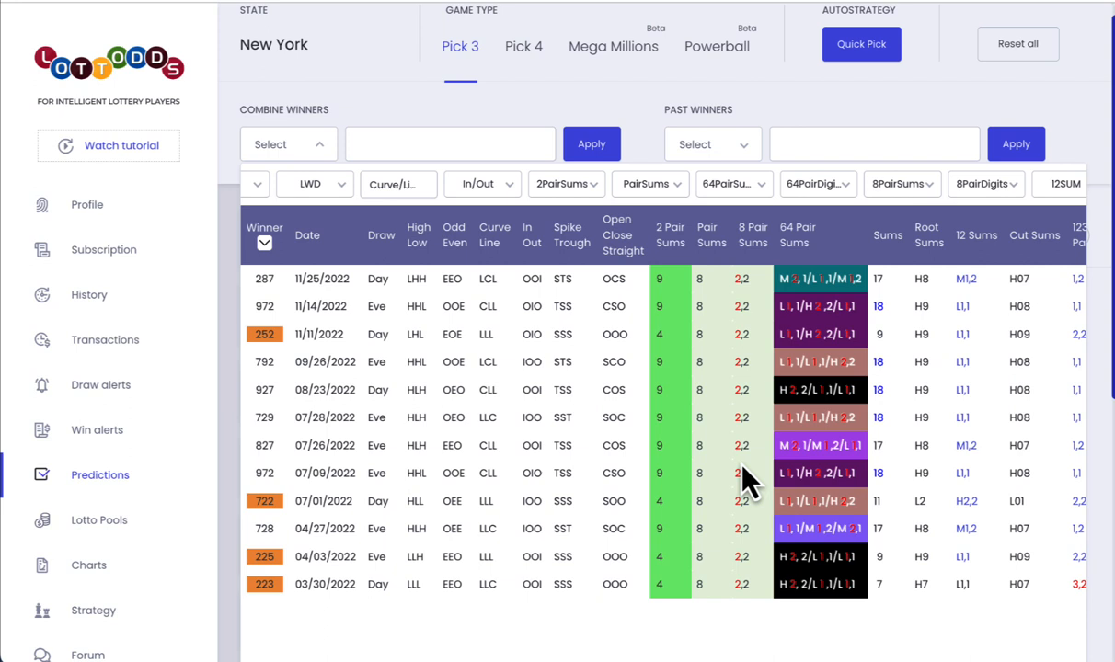
# - Scroll the Winner table toward 278 to set it as the combined winner
pyautogui.scroll(-3)
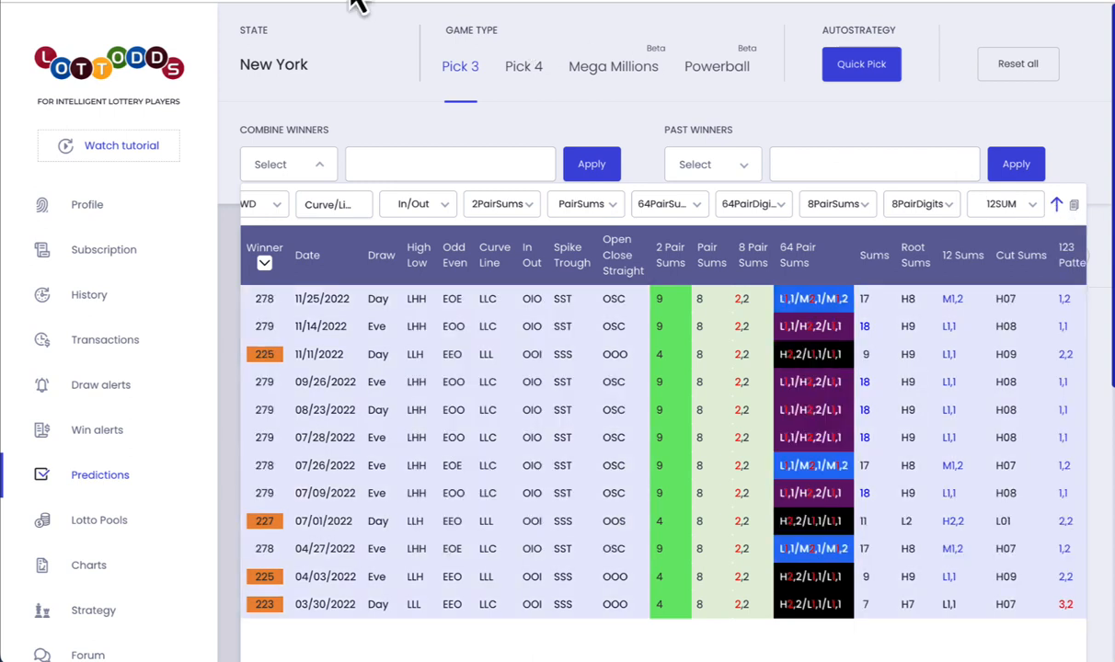
pyautogui.moveTo(643, 169)
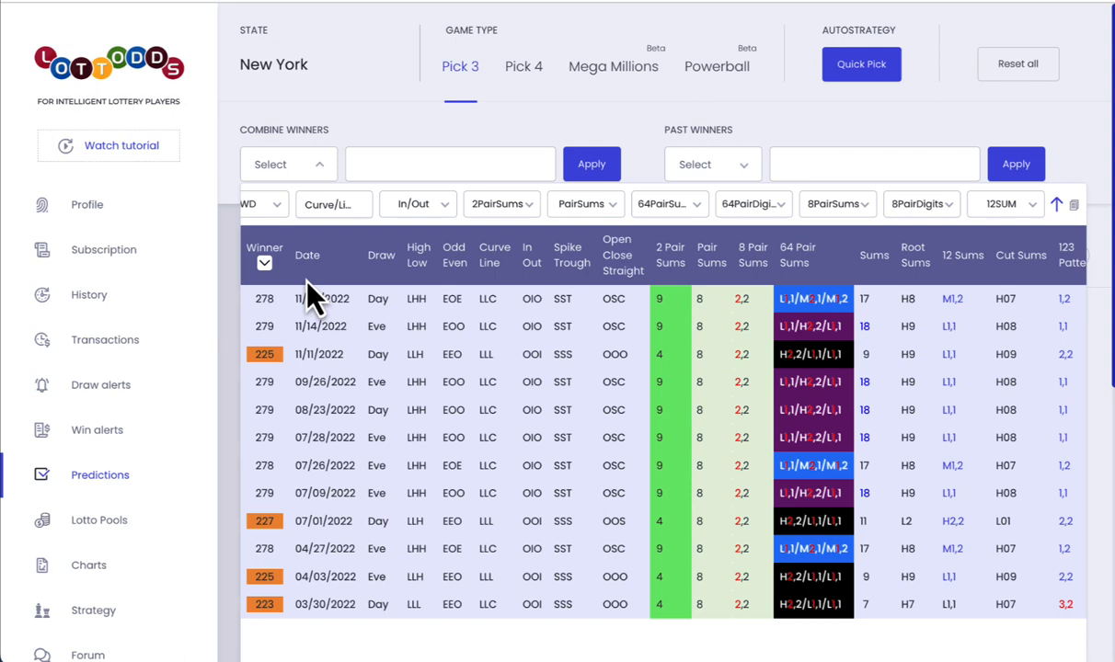
pyautogui.moveTo(266, 316)
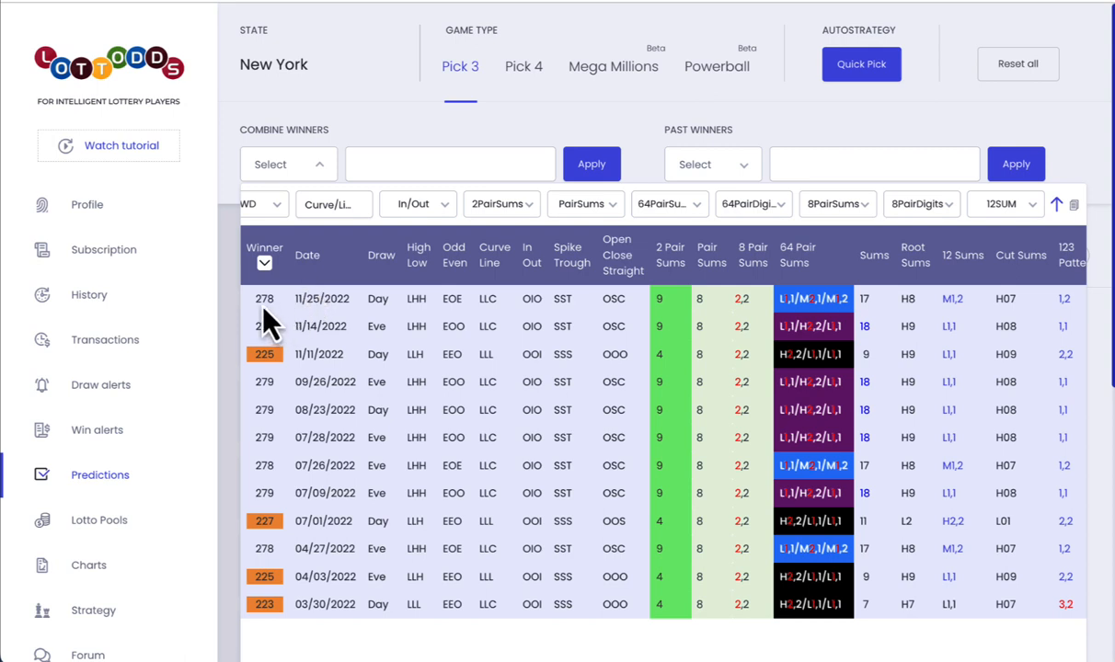
pyautogui.moveTo(280, 327)
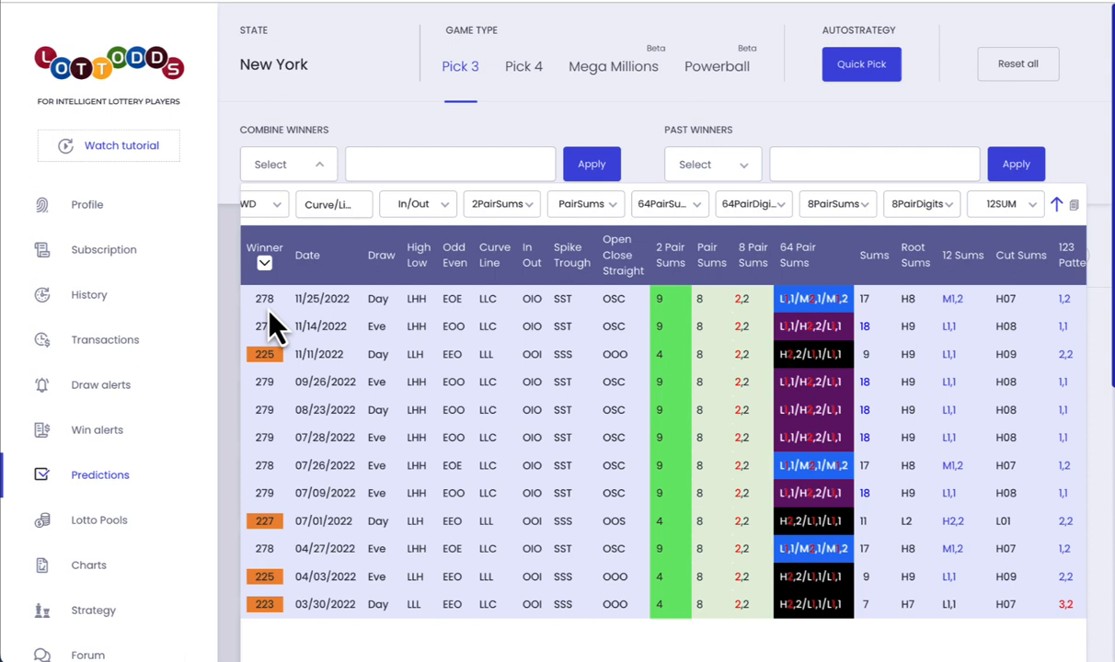
pyautogui.moveTo(293, 340)
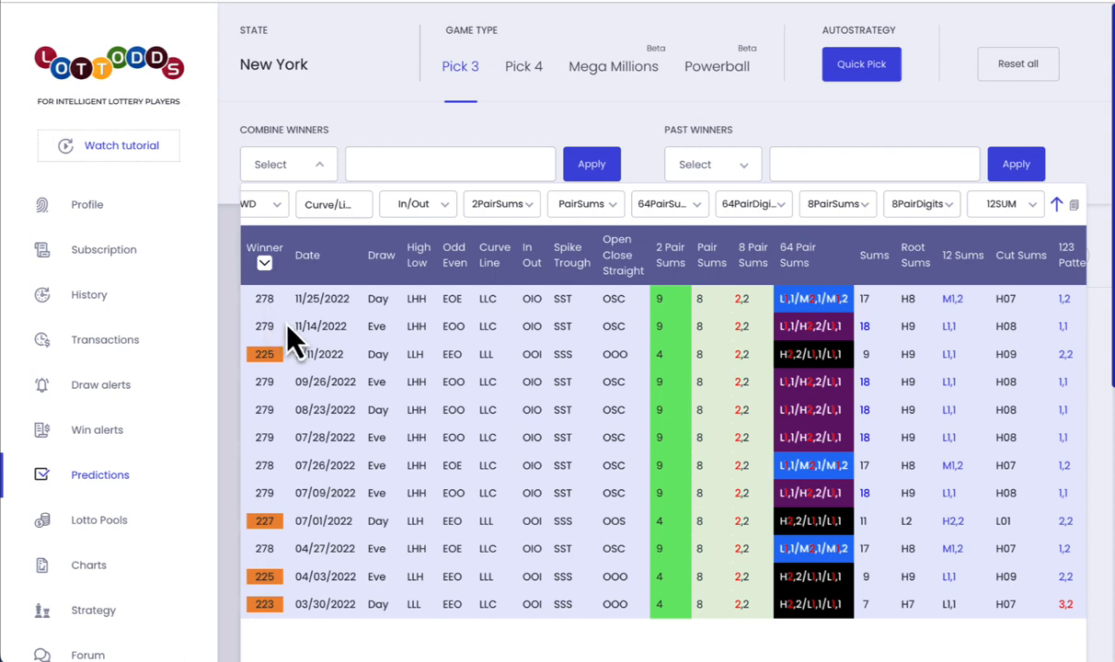
pyautogui.moveTo(290, 432)
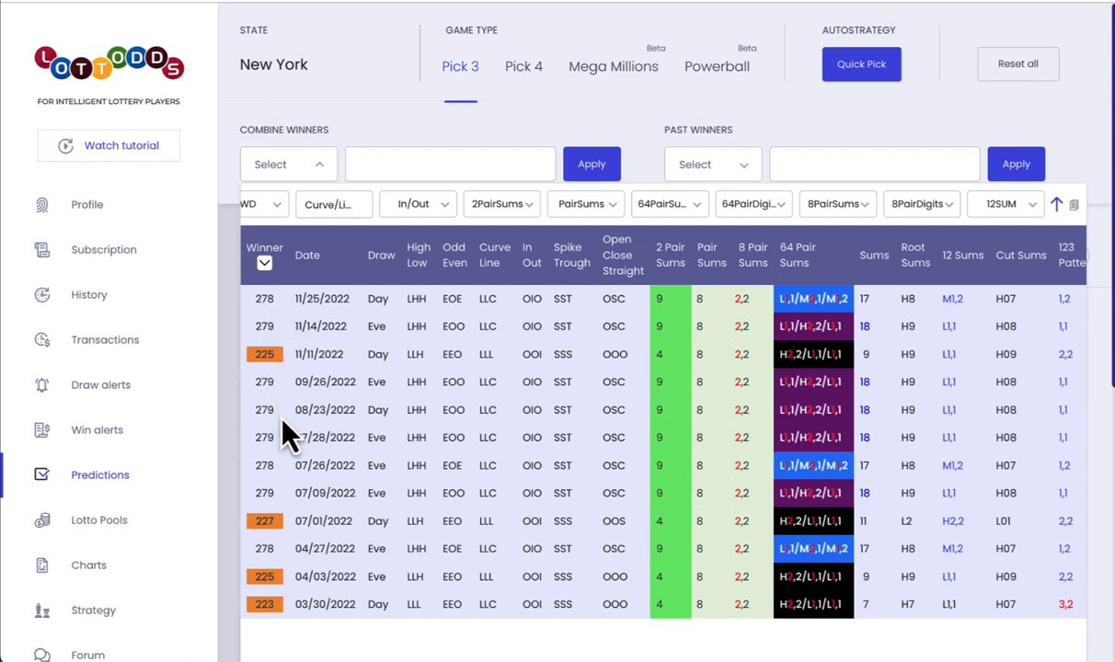
pyautogui.moveTo(266, 603)
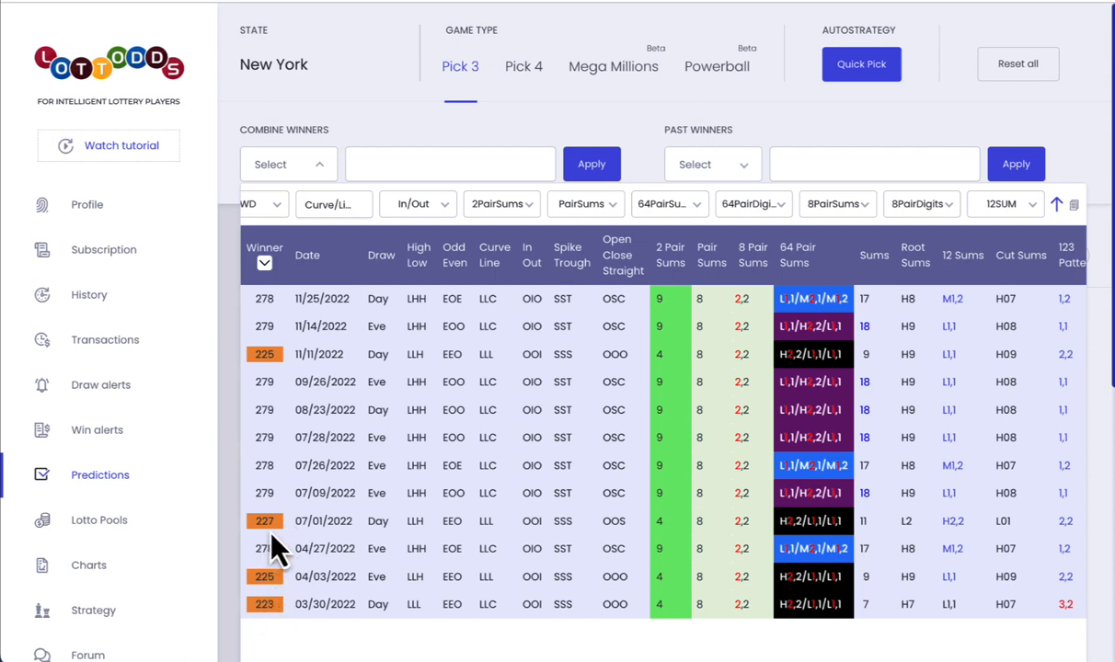
pyautogui.moveTo(294, 409)
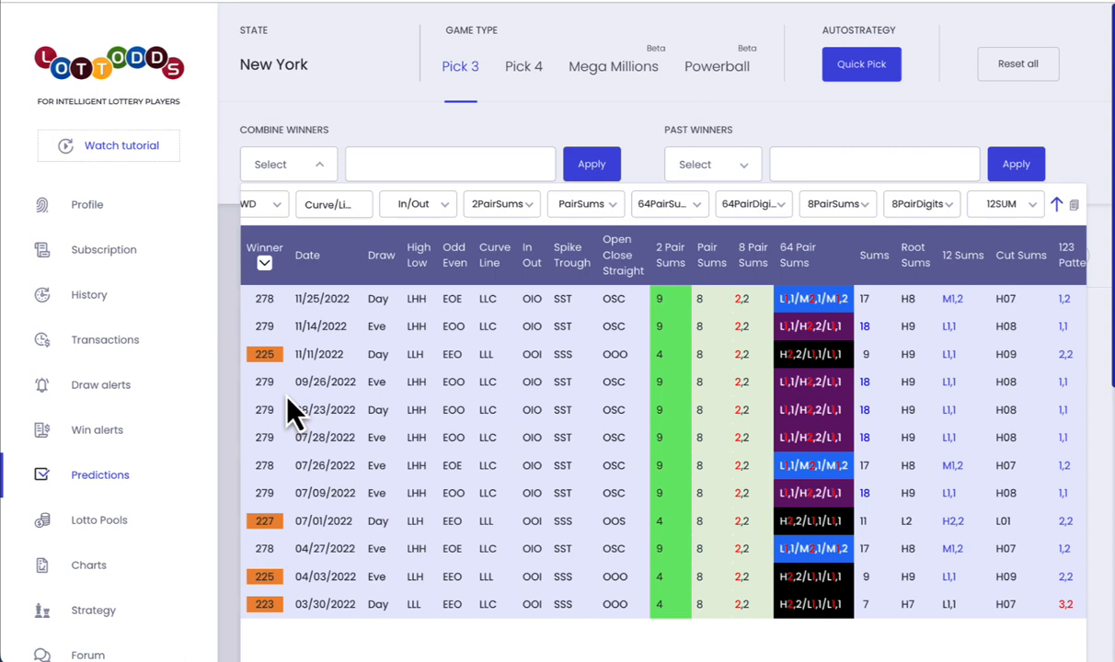
pyautogui.moveTo(287, 555)
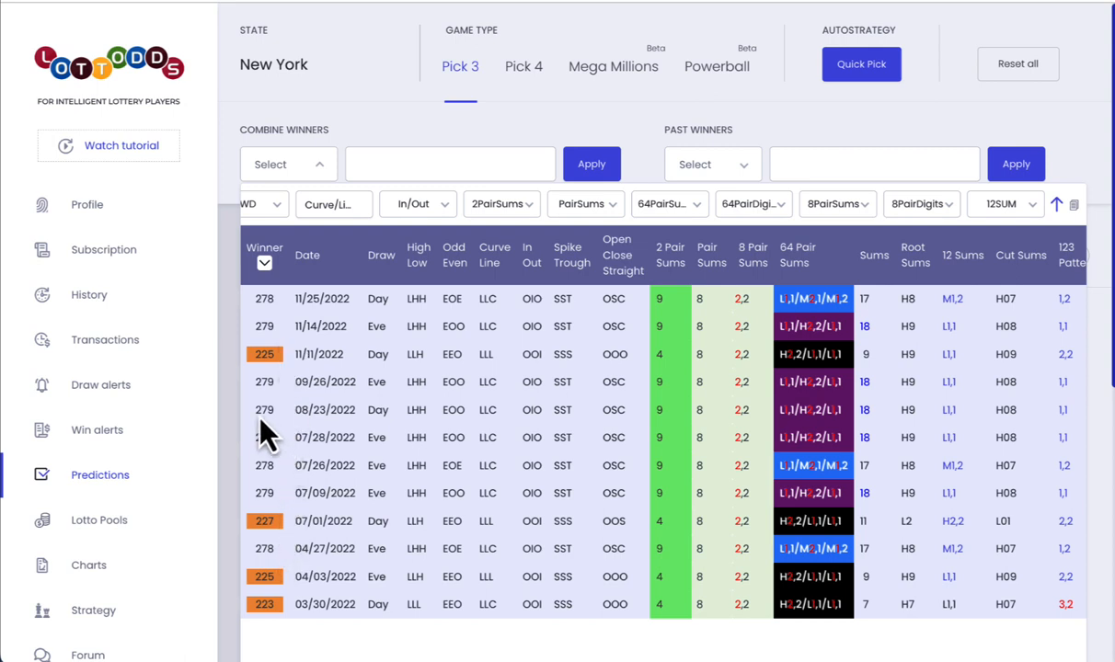
pyautogui.moveTo(267, 460)
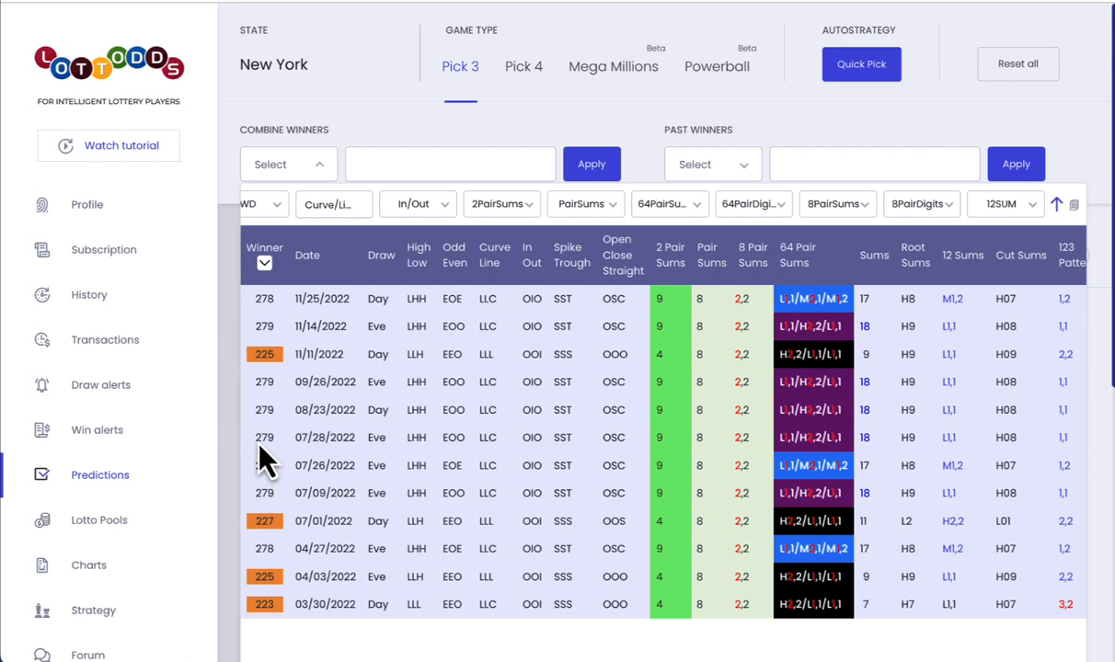
pyautogui.moveTo(288, 486)
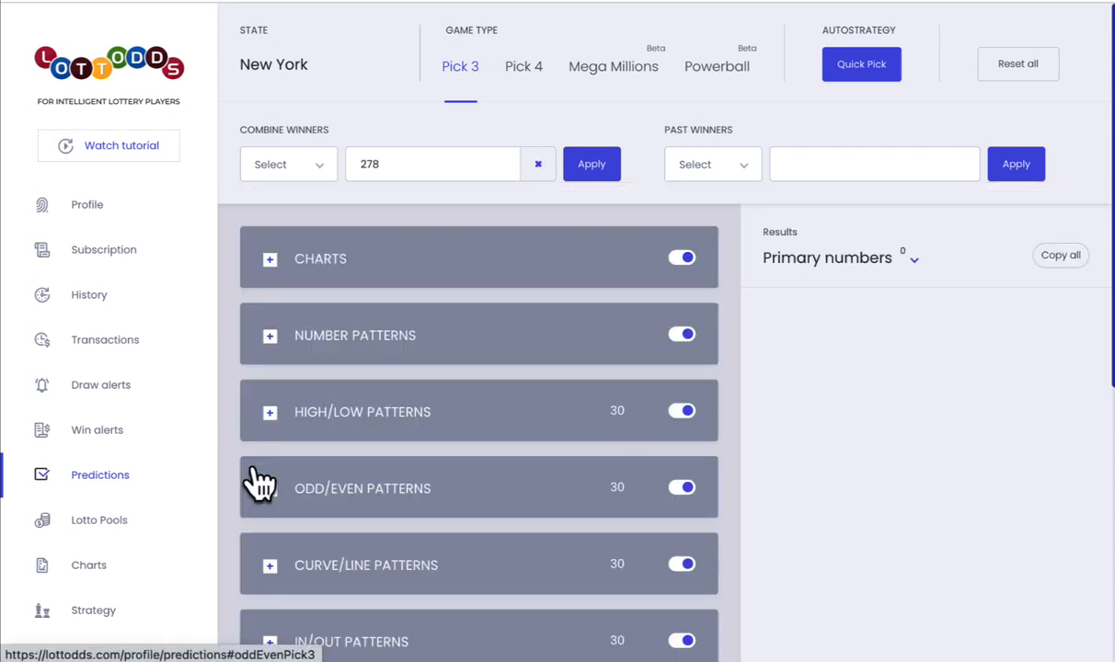
# - Switch Results to My numbers and expand 278,279 into twelve box/straight combinations
pyautogui.click(910, 257)
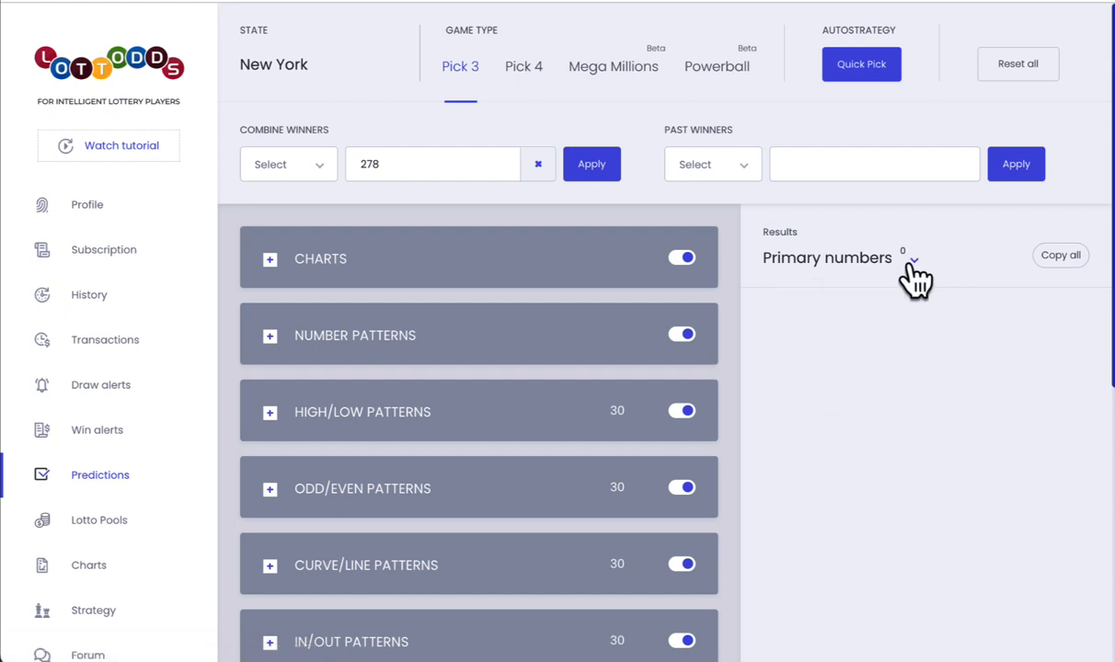
pyautogui.click(912, 257)
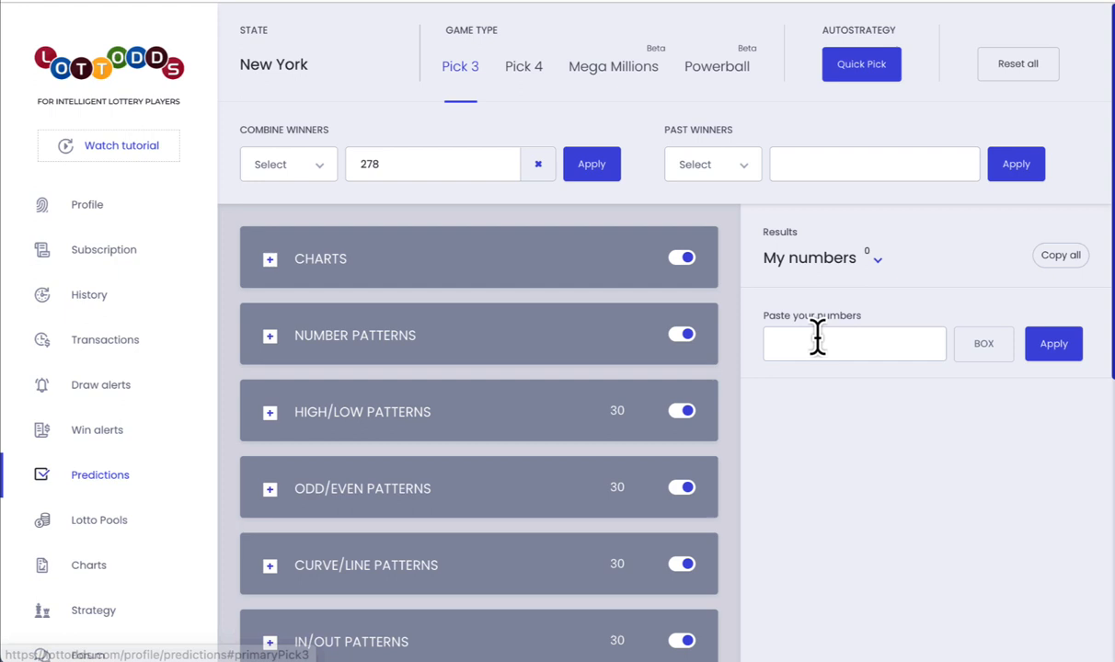
pyautogui.write('278,27')
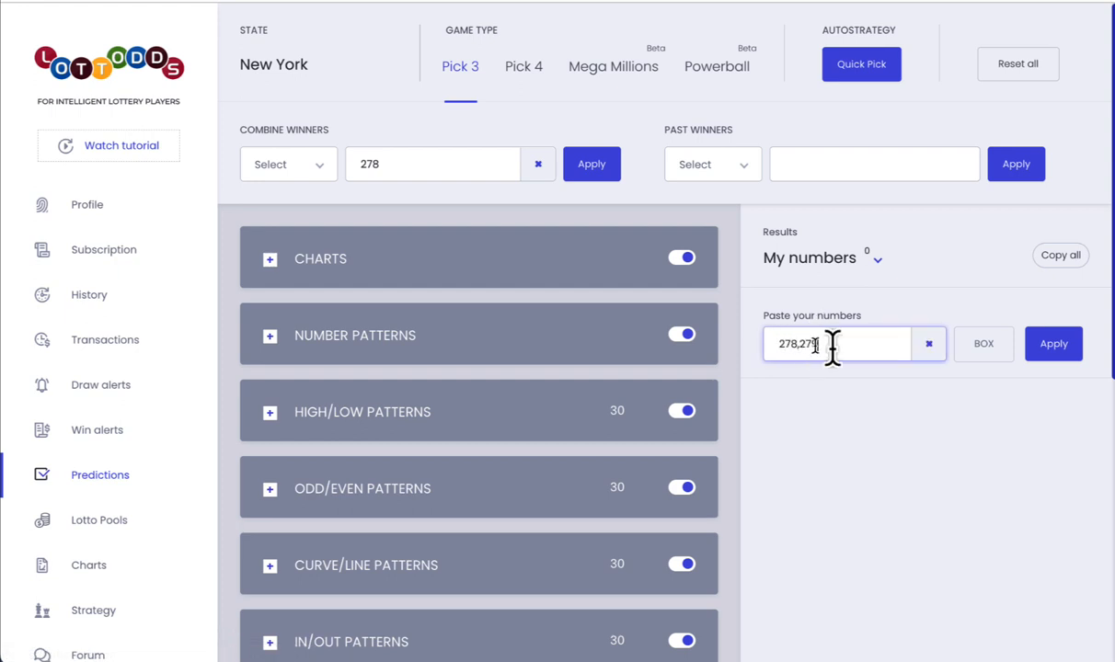
pyautogui.click(1052, 344)
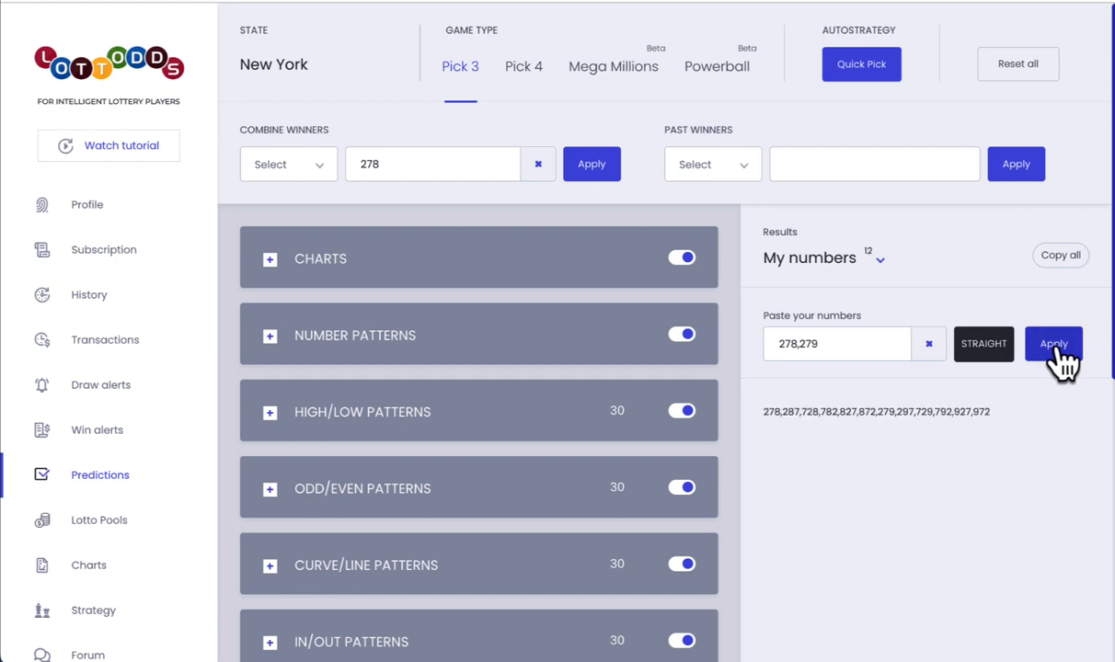
pyautogui.click(831, 344)
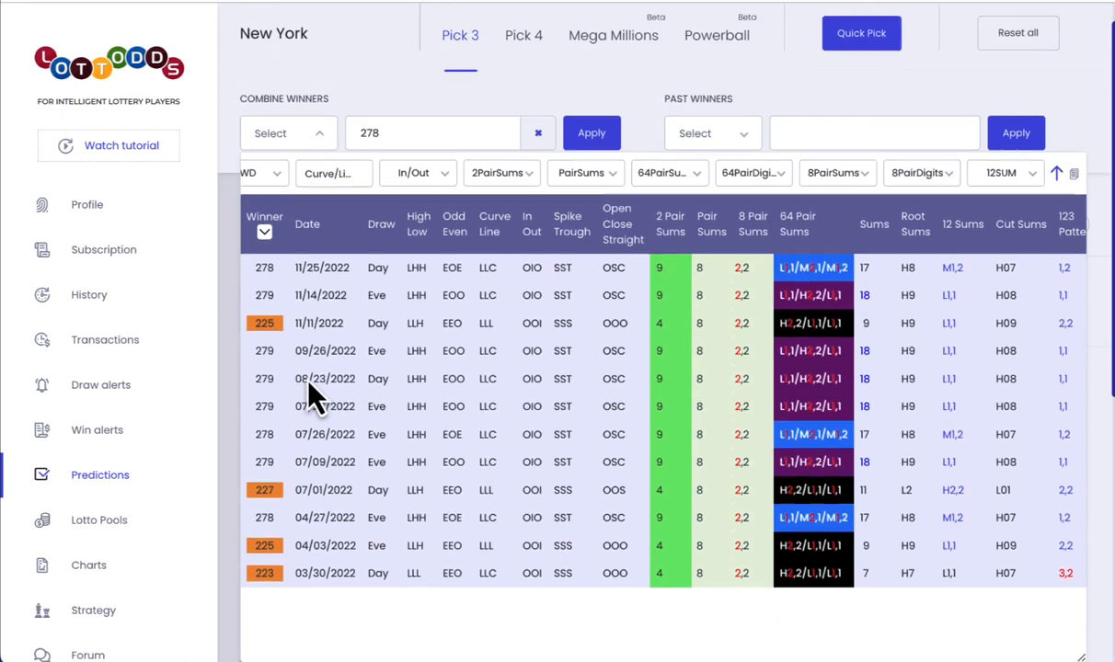
# - Replace My numbers with 225 expanded into its permutations 225, 252 and 522
pyautogui.scroll(-3)
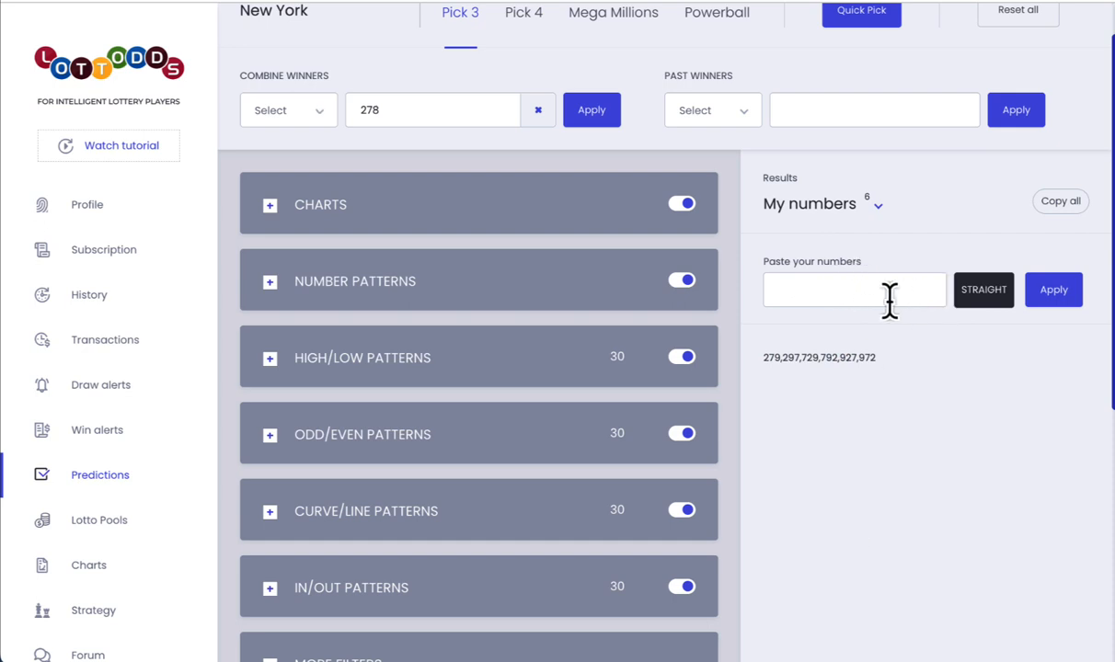
pyautogui.click(853, 289)
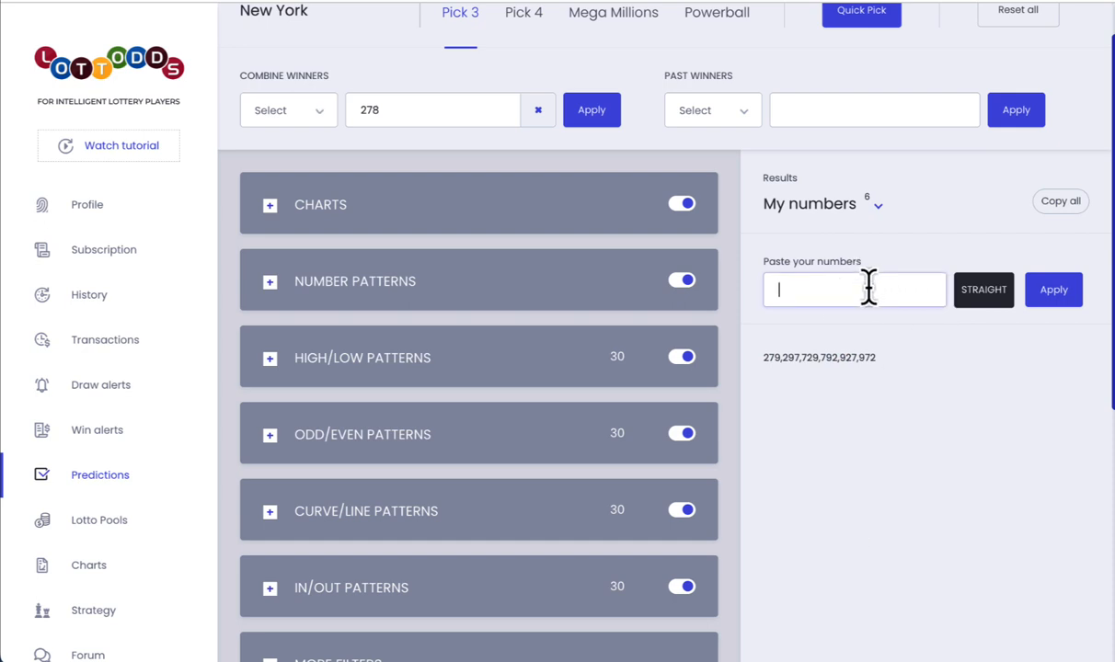
pyautogui.write('225')
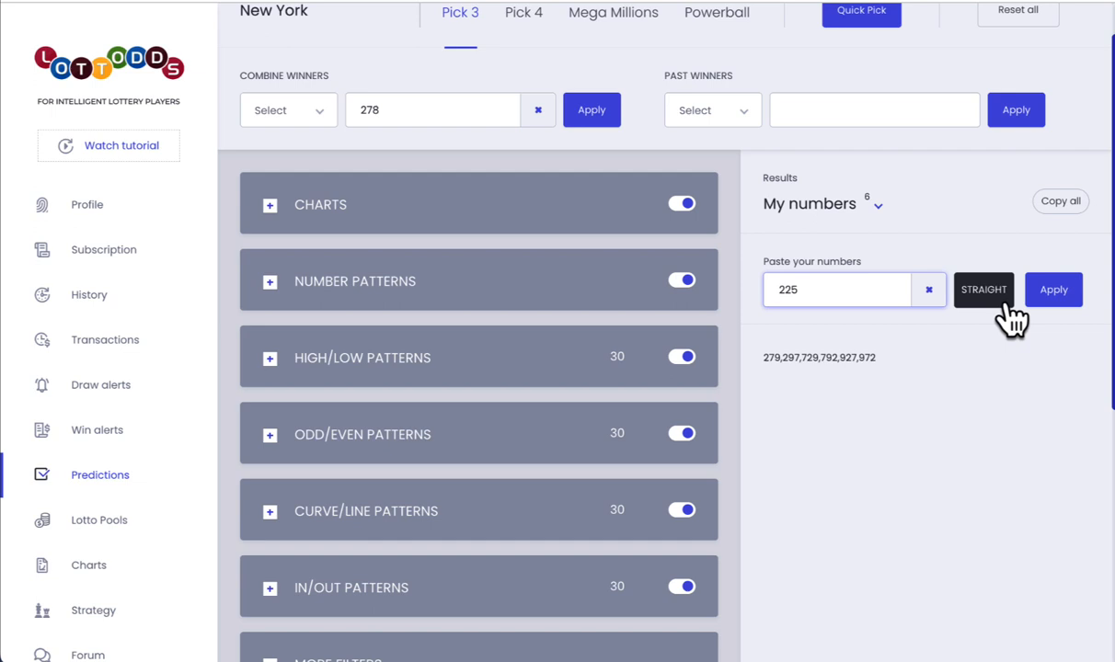
pyautogui.click(1052, 291)
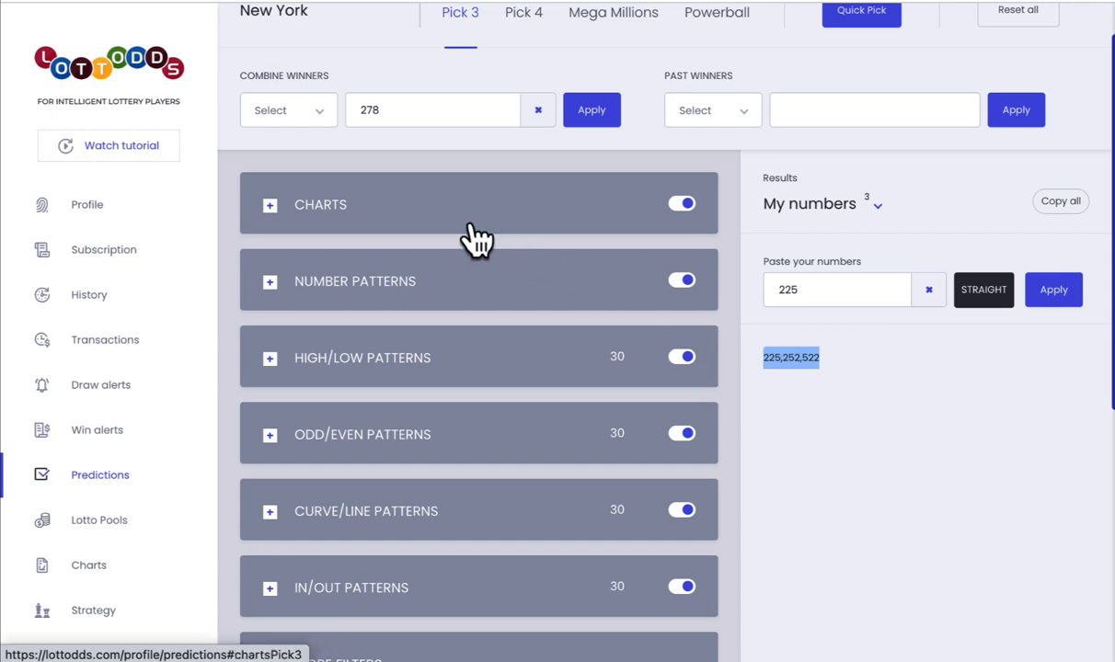
pyautogui.click(269, 204)
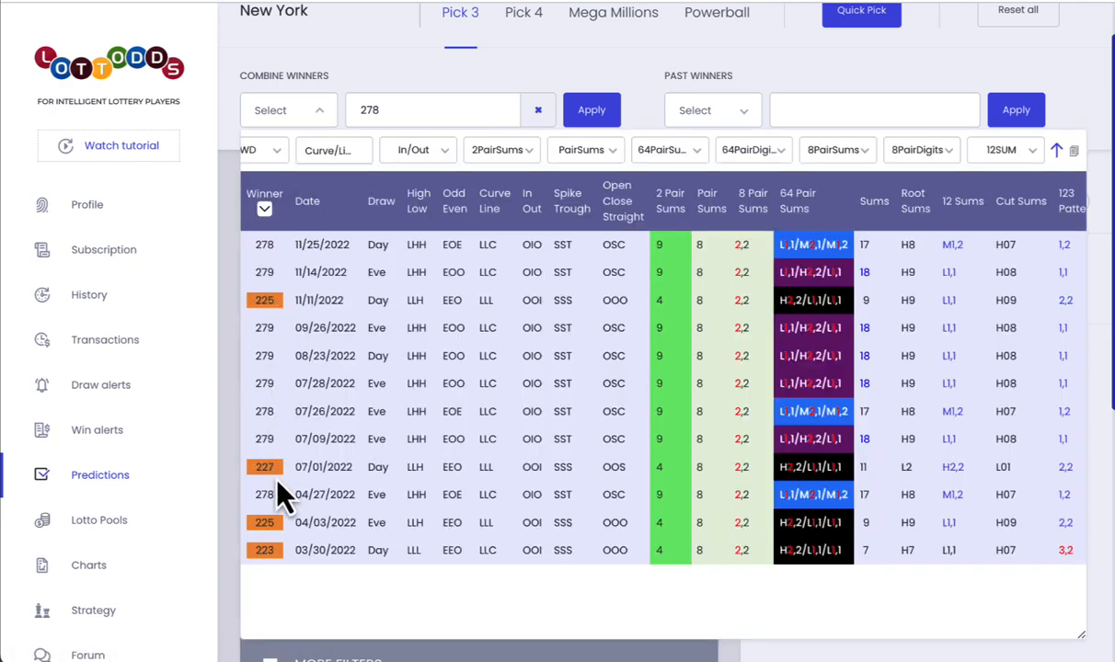
pyautogui.moveTo(283, 561)
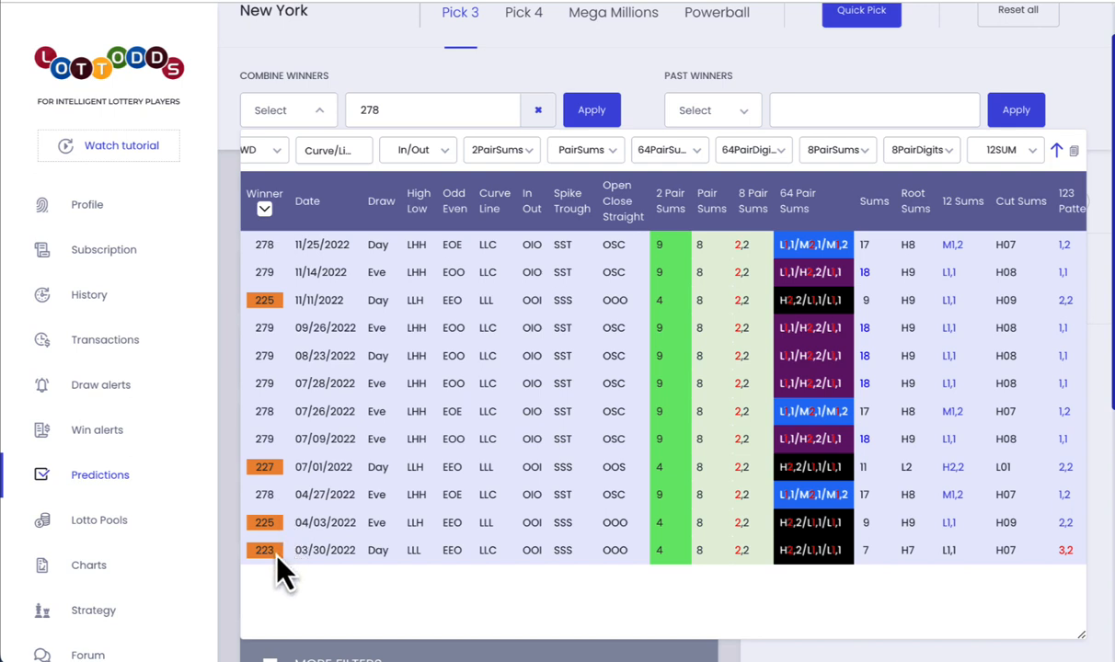
pyautogui.moveTo(301, 506)
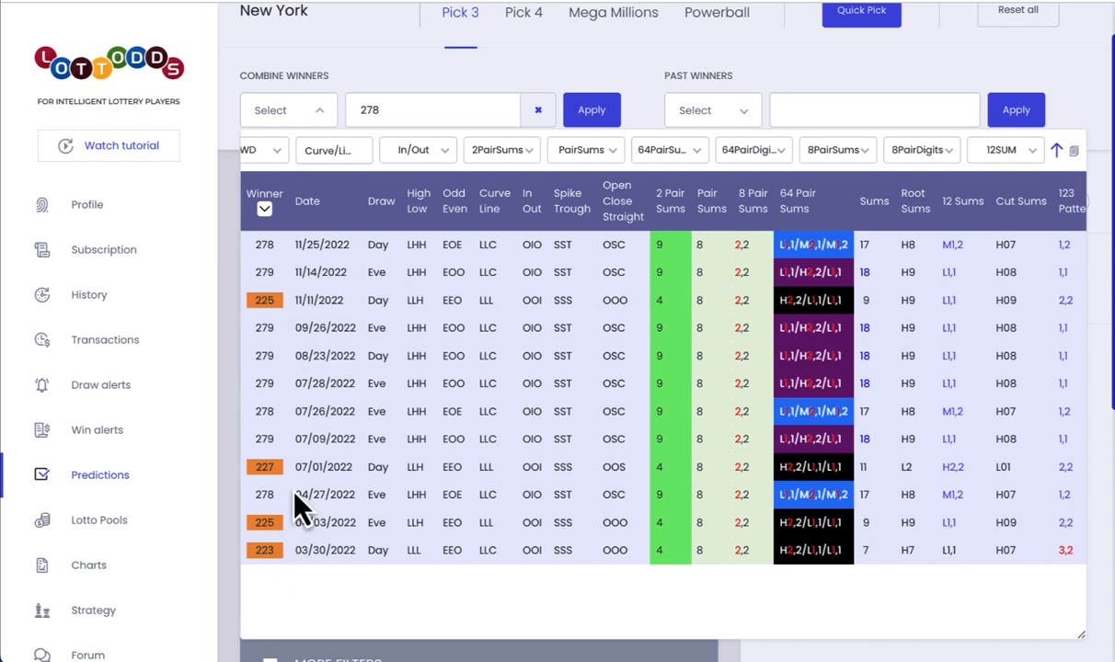
pyautogui.moveTo(454, 530)
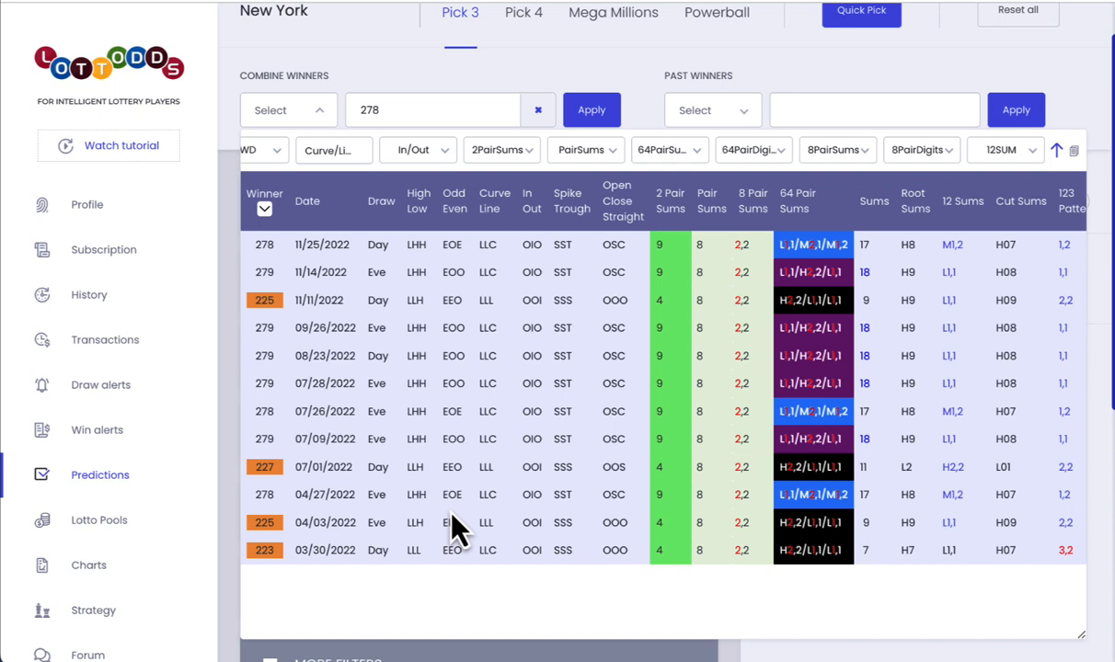
pyautogui.moveTo(846, 635)
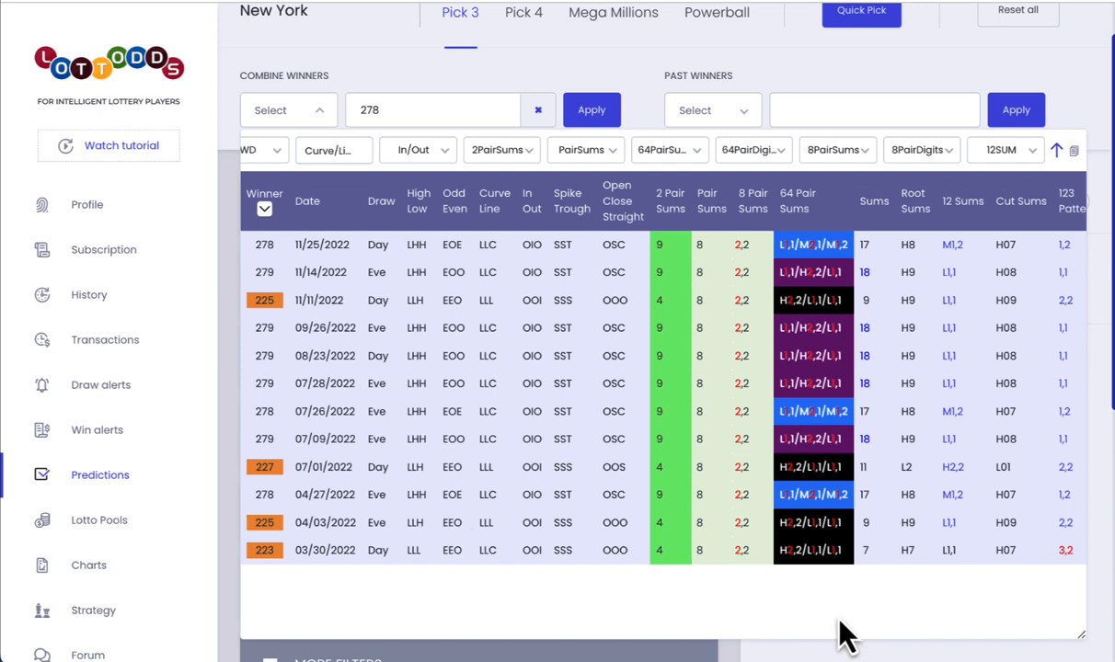
pyautogui.moveTo(923, 643)
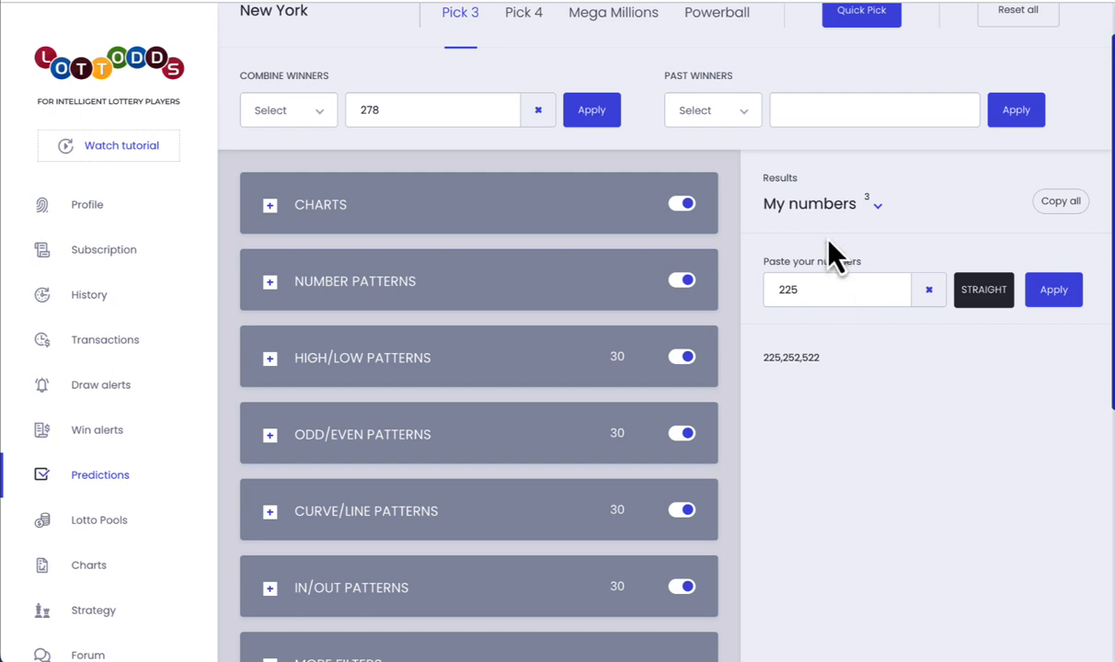
pyautogui.moveTo(857, 255)
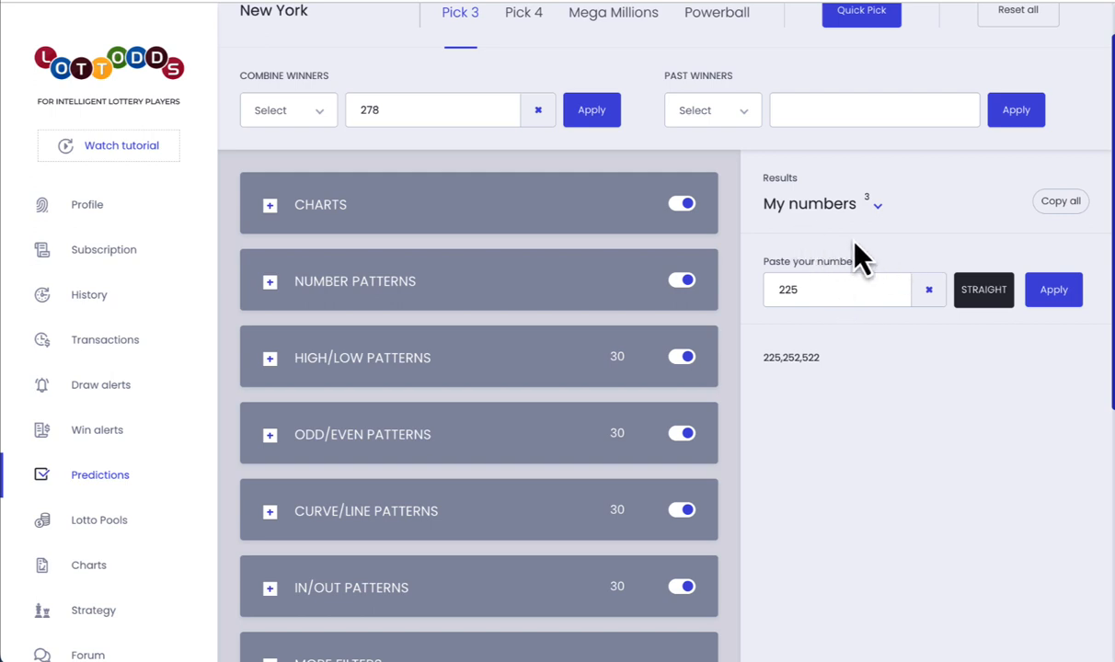
pyautogui.doubleClick(790, 357)
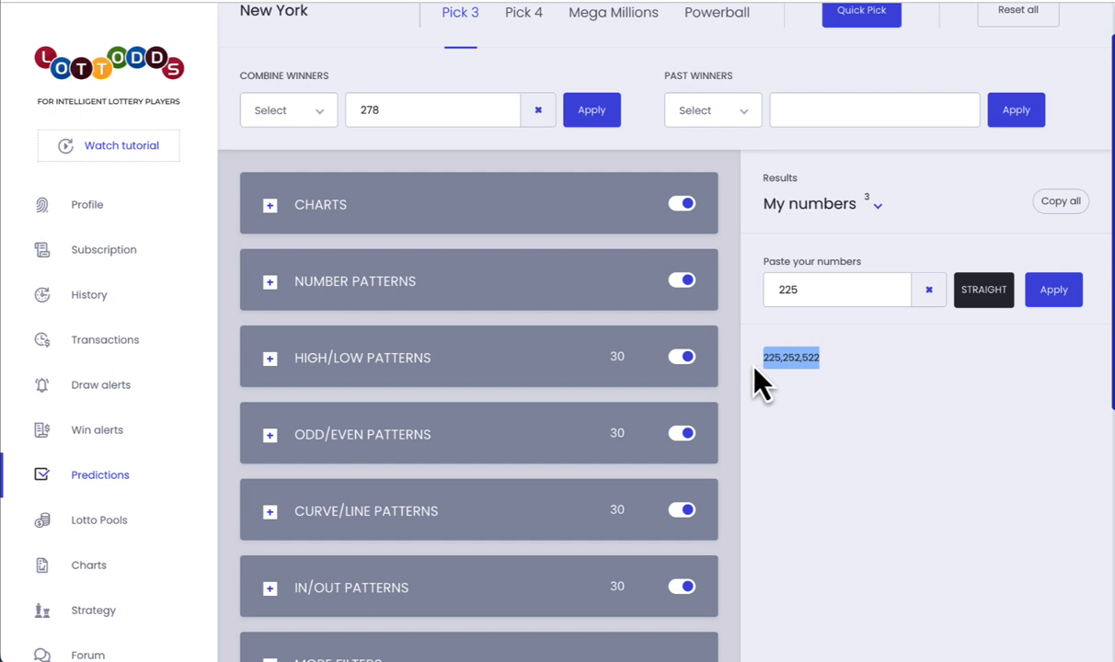
pyautogui.moveTo(357, 129)
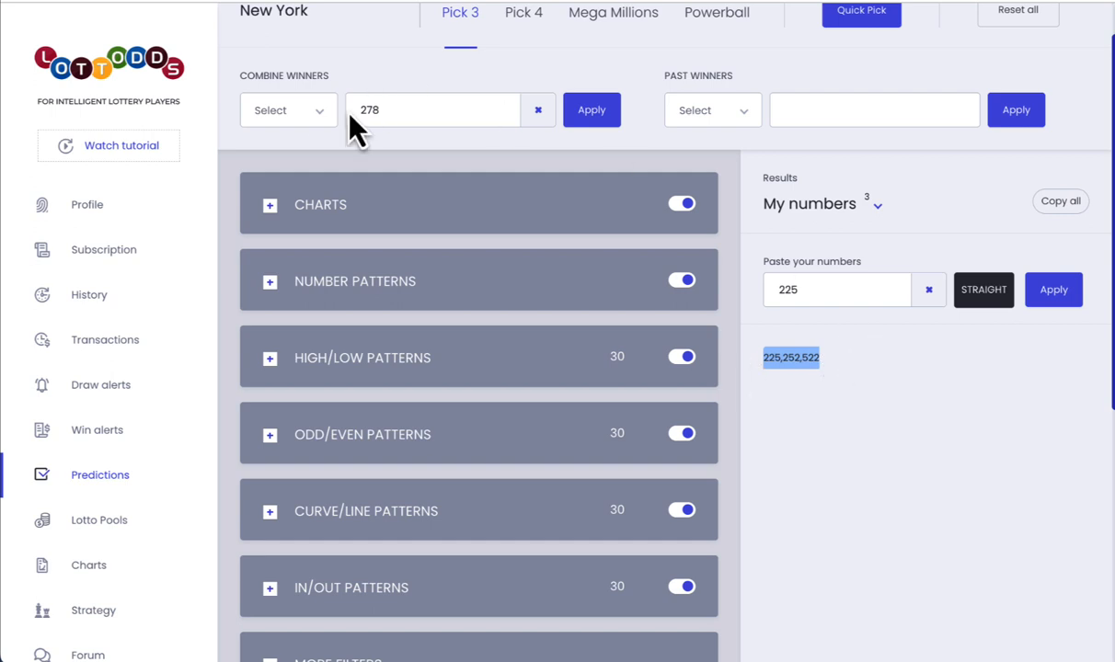
pyautogui.click(592, 110)
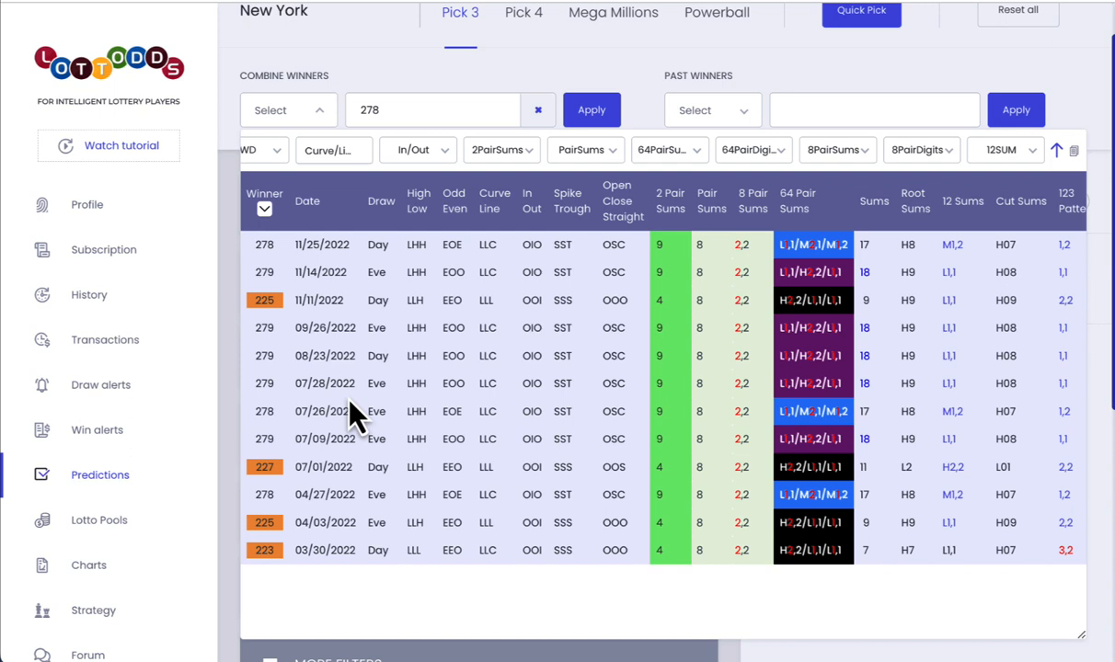
pyautogui.moveTo(368, 276)
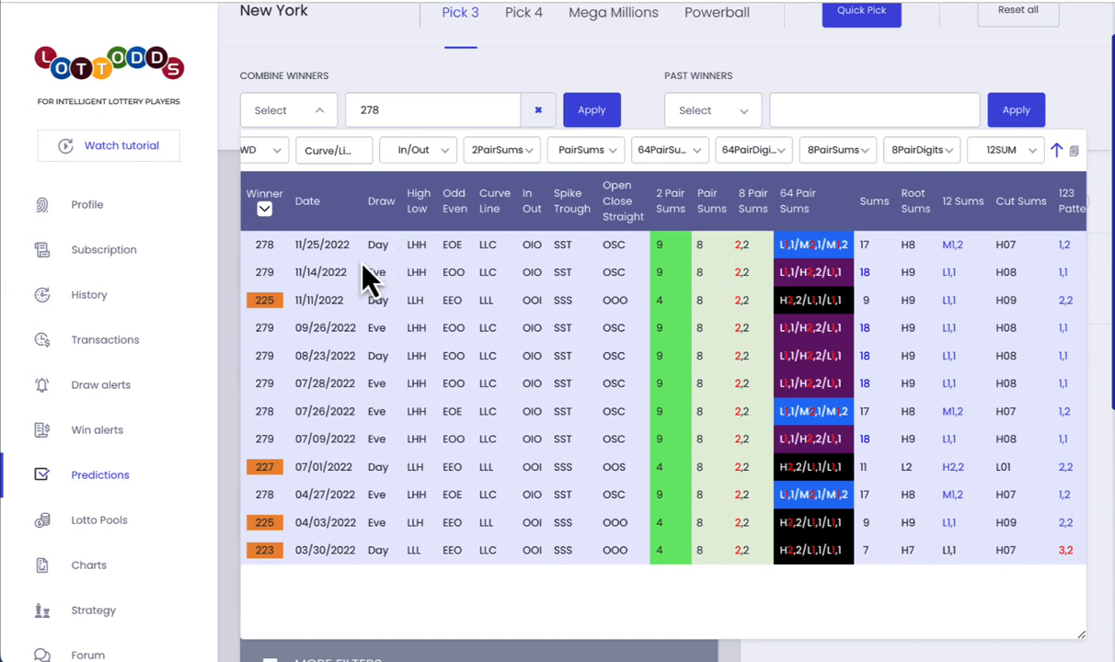
pyautogui.moveTo(298, 433)
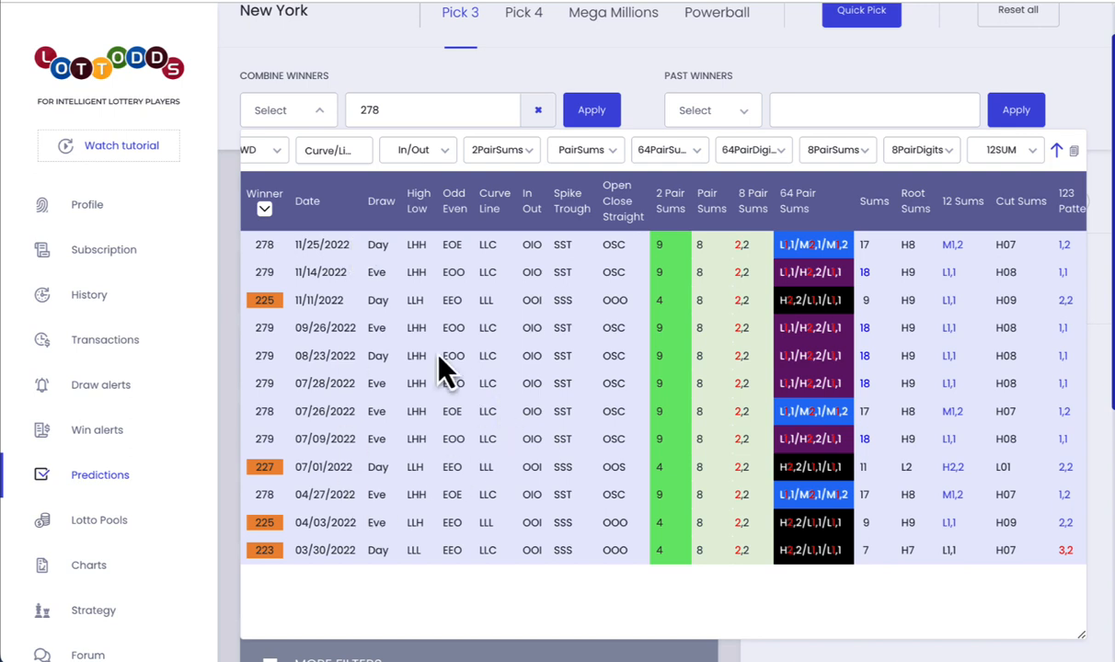
pyautogui.moveTo(677, 294)
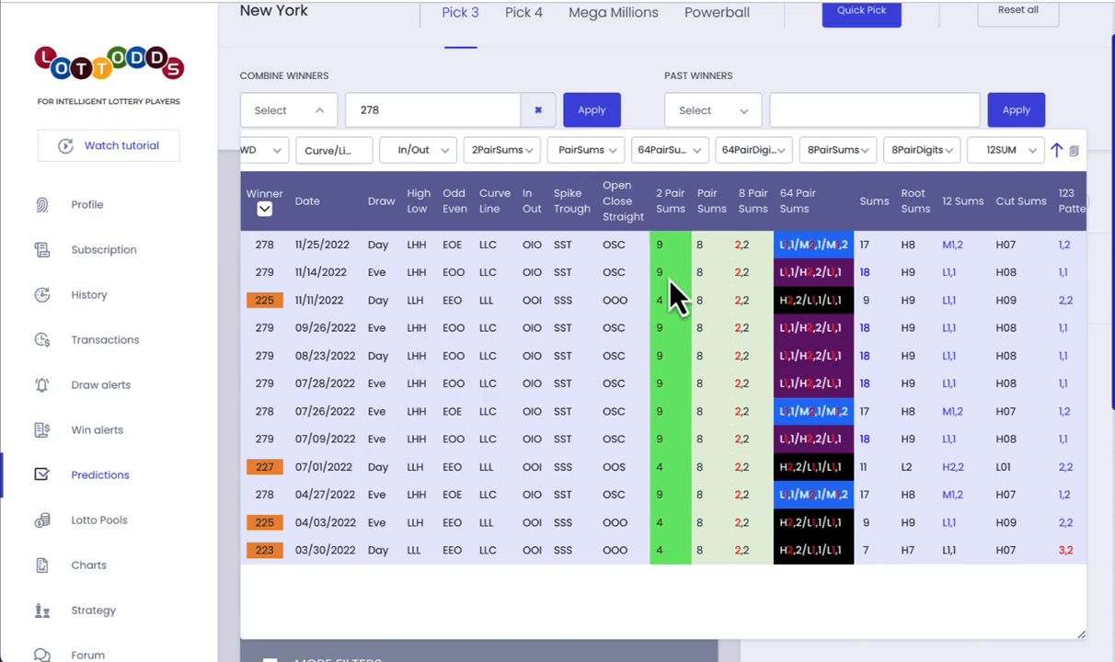